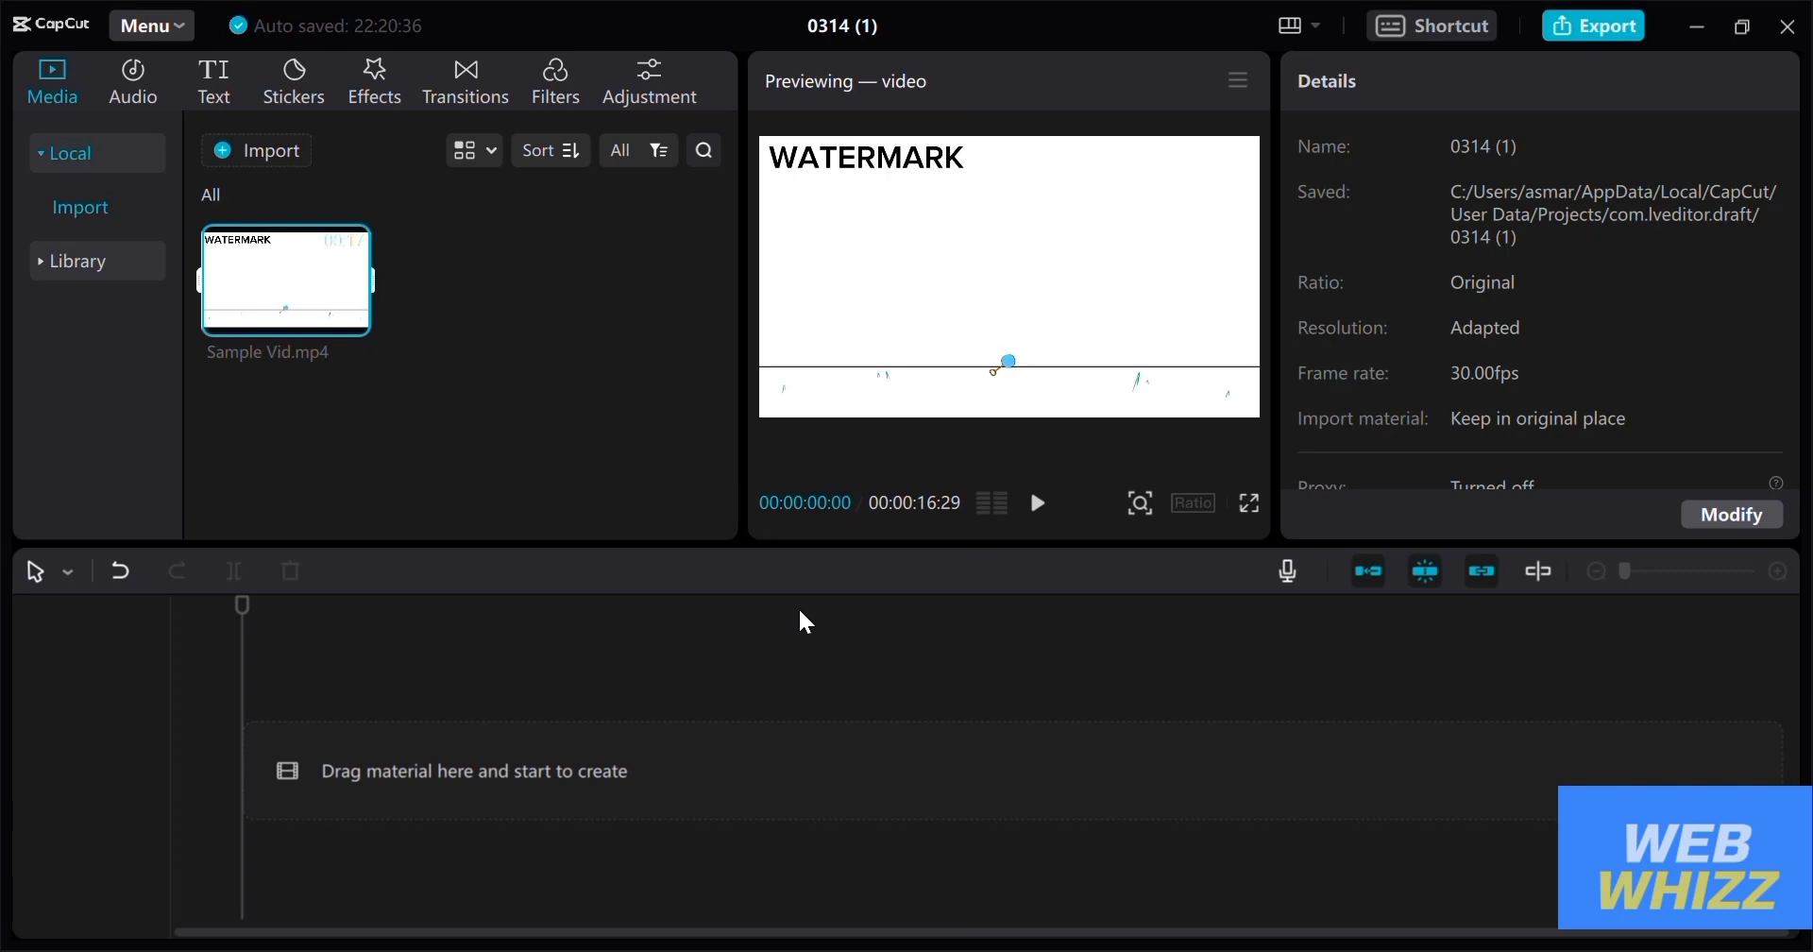
{"action": "mouse_move", "coordinate": [740, 622]}
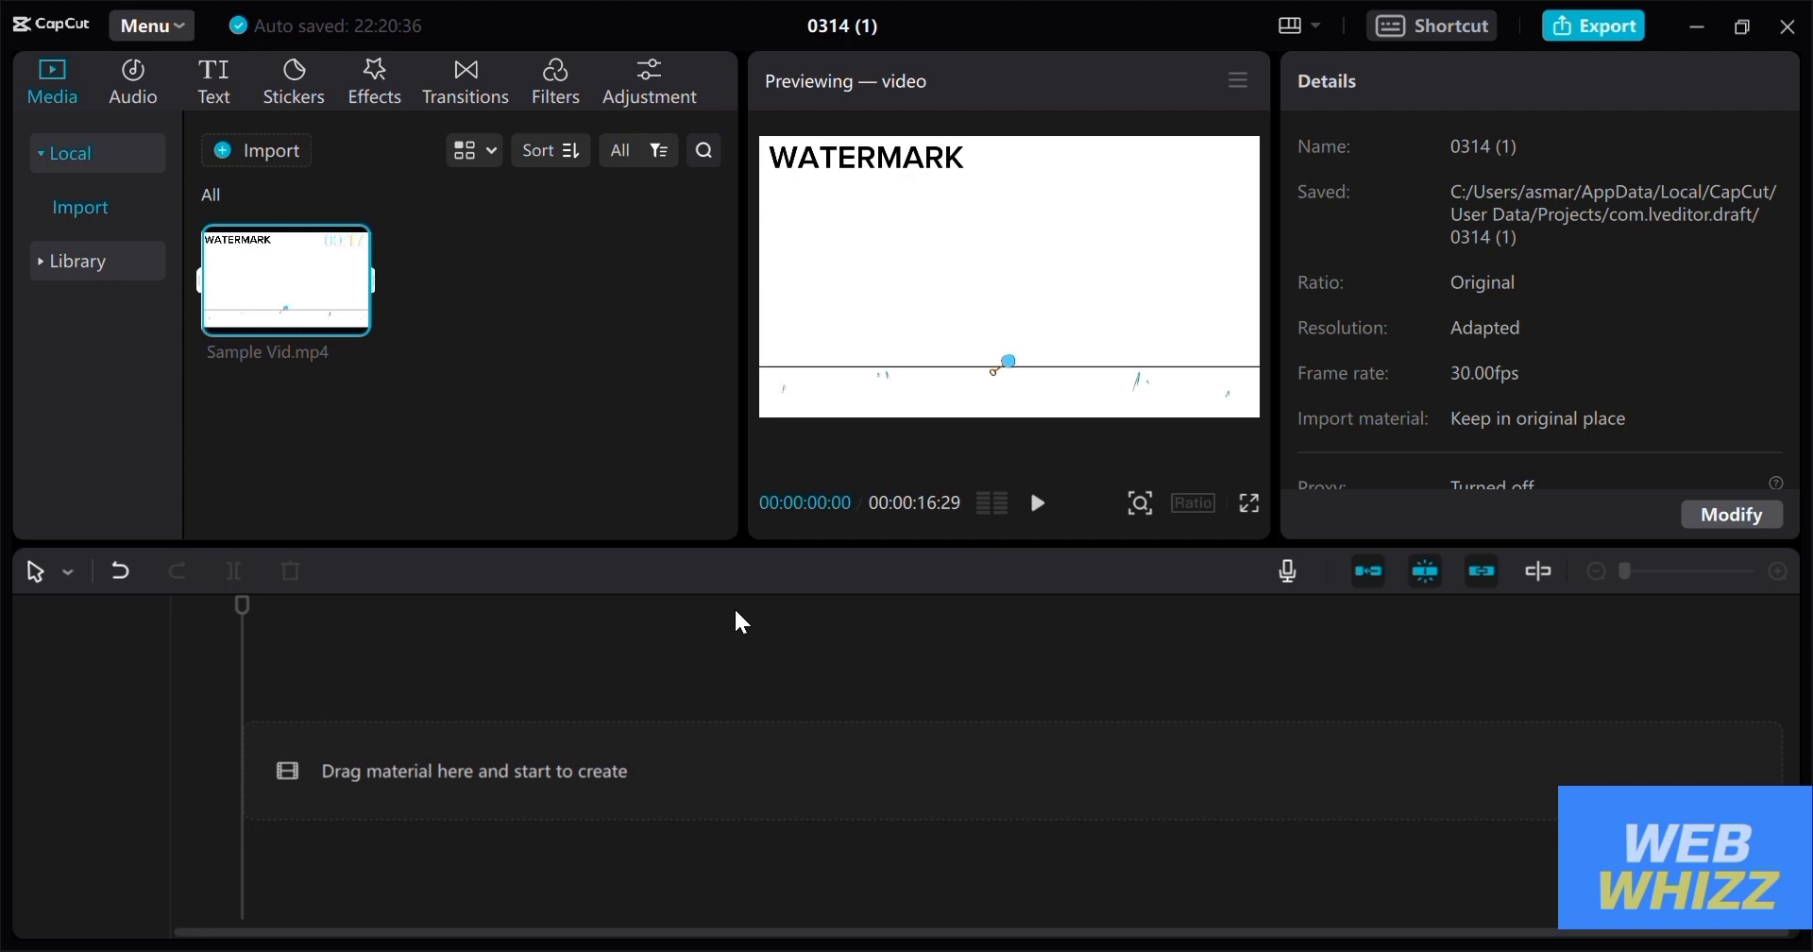
{"action": "mouse_move", "coordinate": [506, 584]}
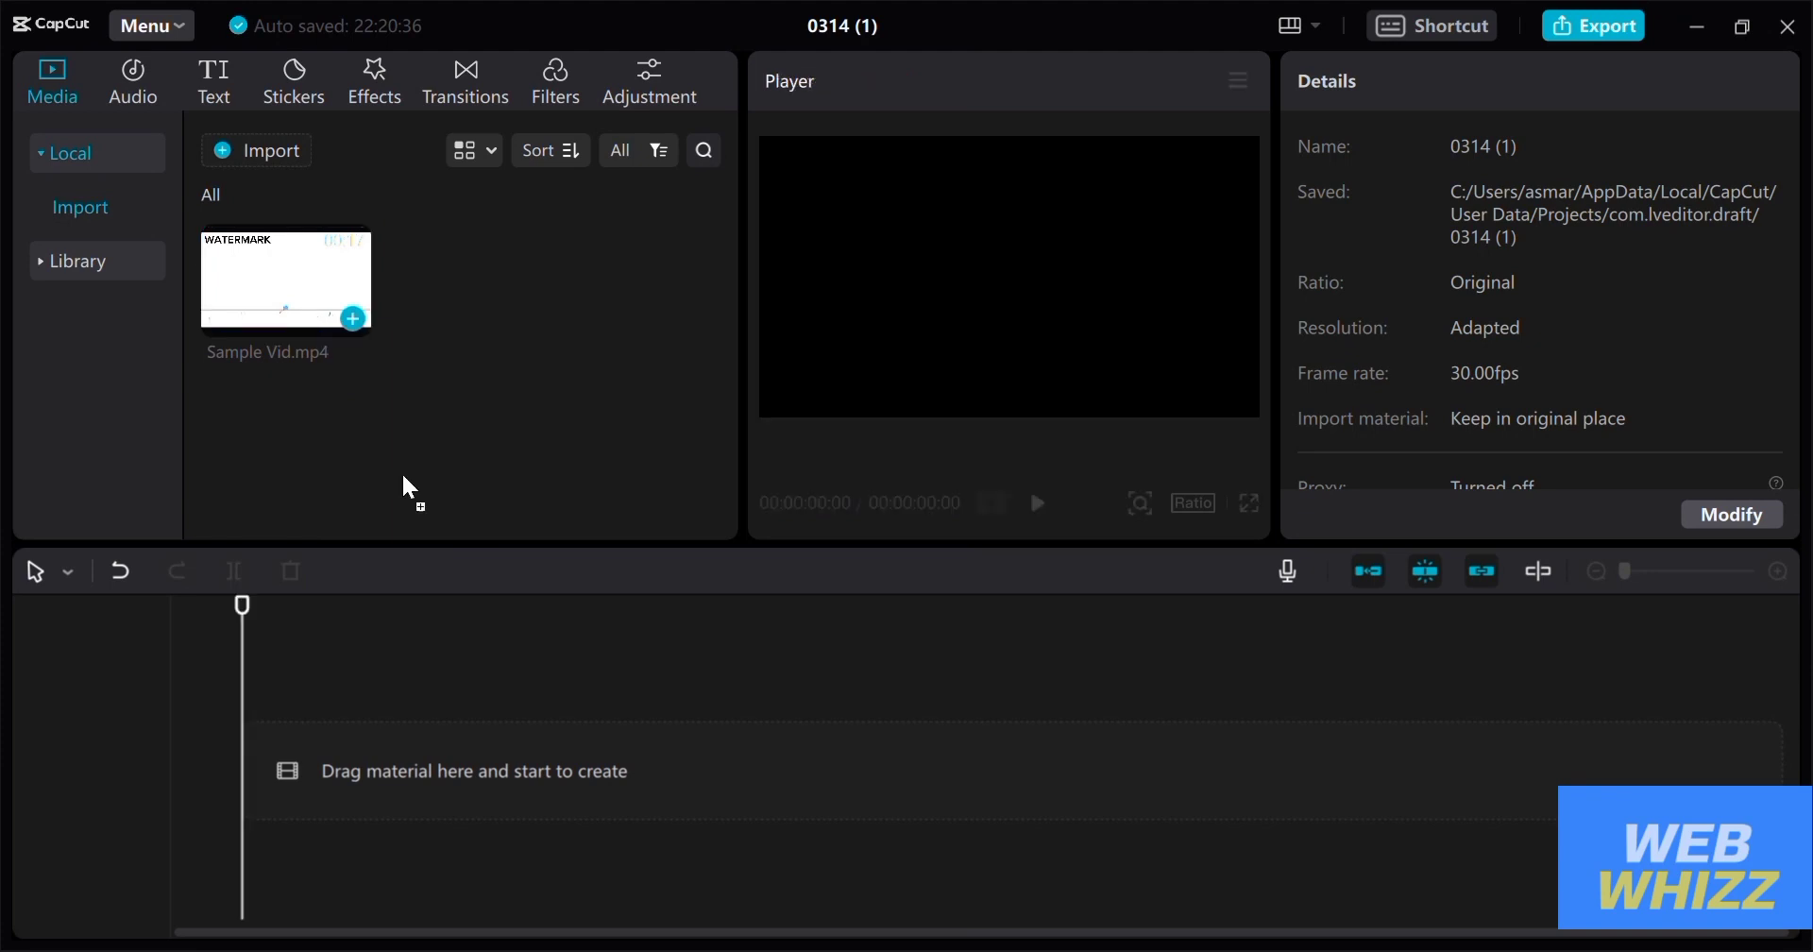
Place Sample Vid.mp4 on the timeline, play it back, and select the clip for property editing
{"action": "left_click_drag", "start_coordinate": [285, 278], "coordinate": [497, 768]}
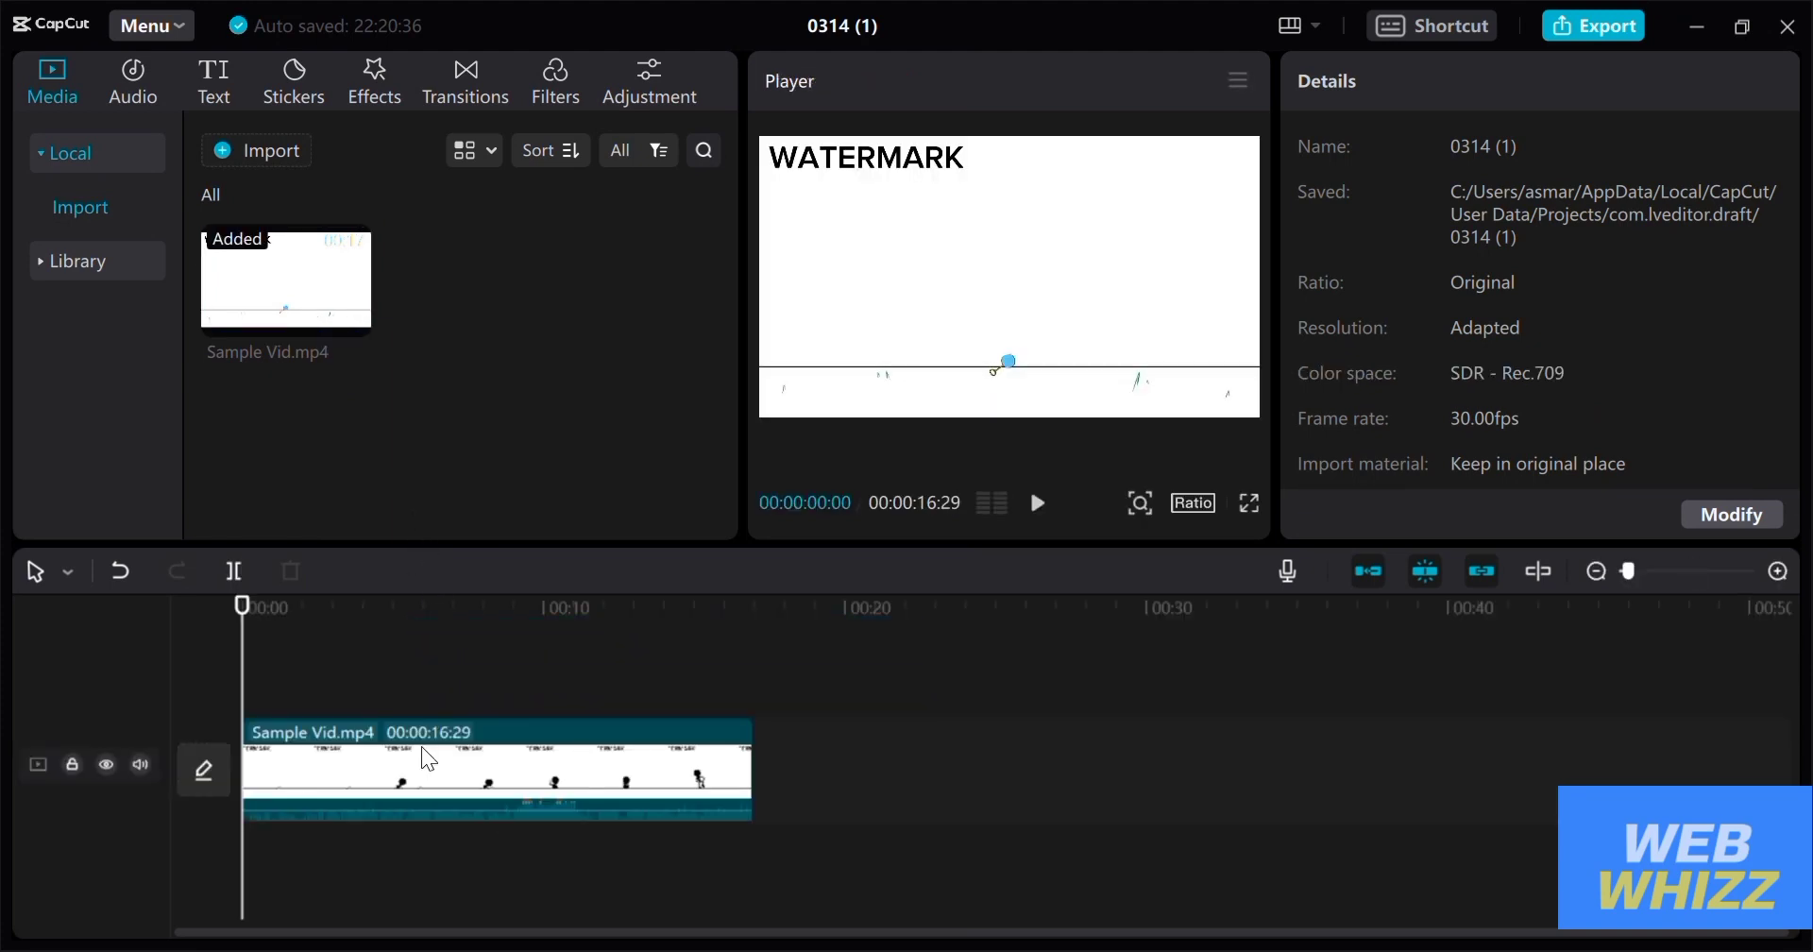
{"action": "left_click", "coordinate": [741, 605]}
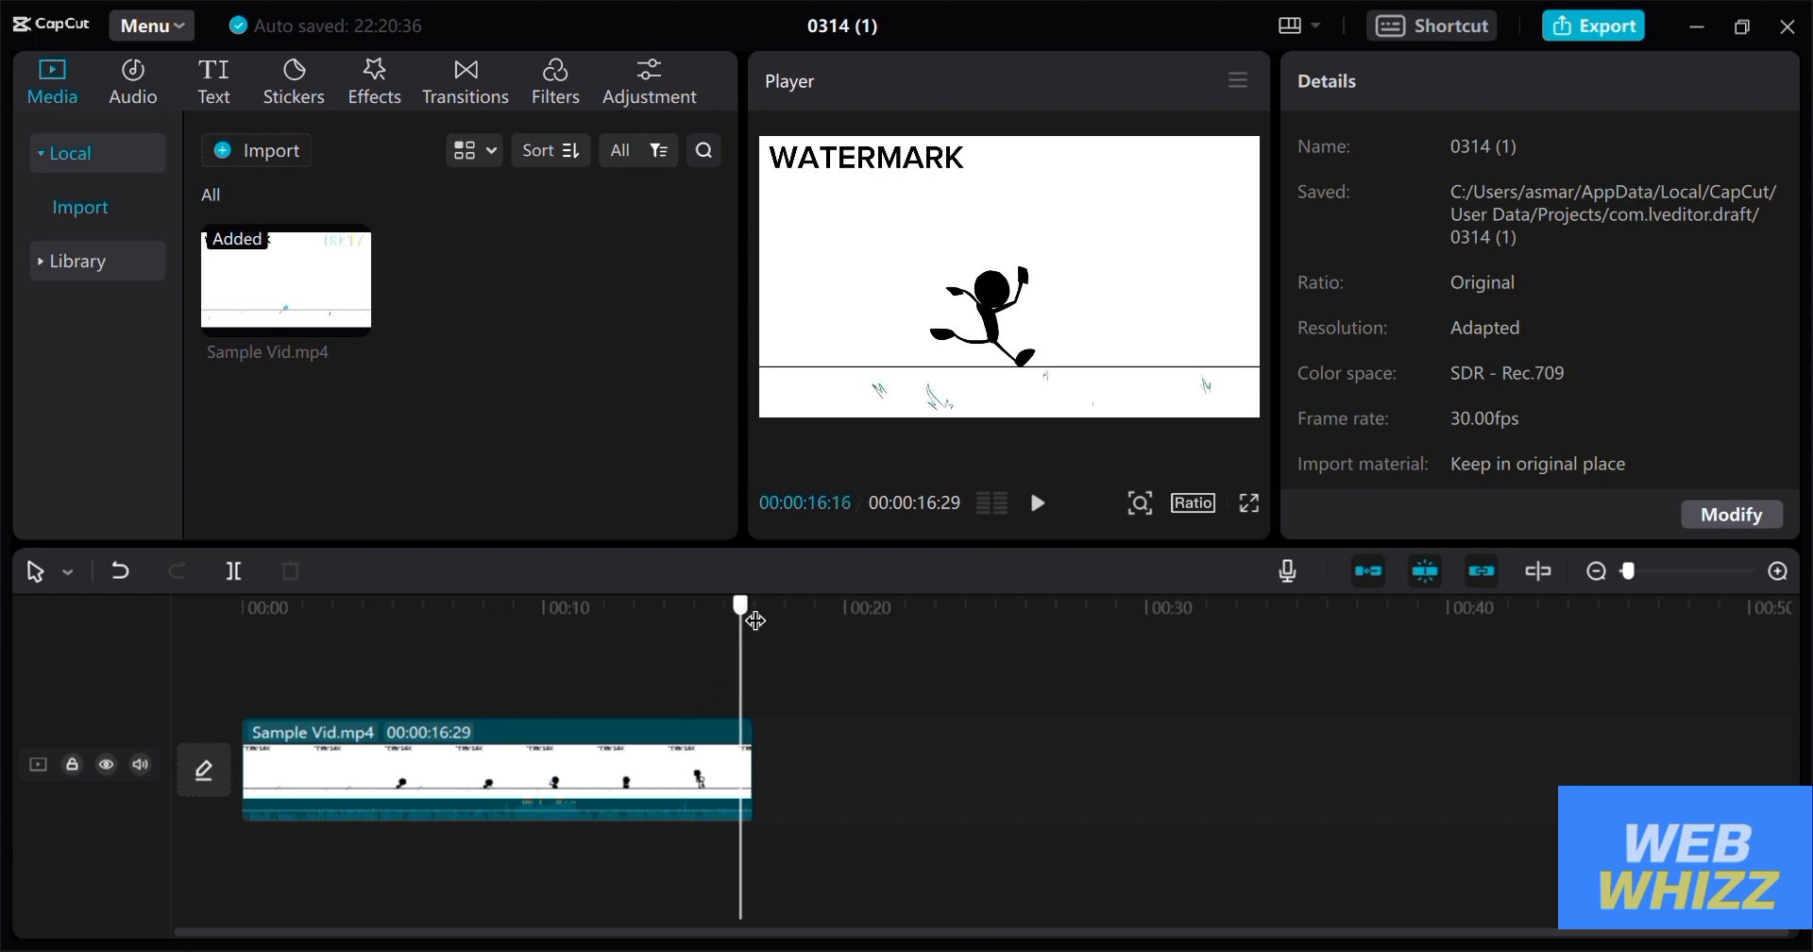
{"action": "left_click", "coordinate": [1037, 503]}
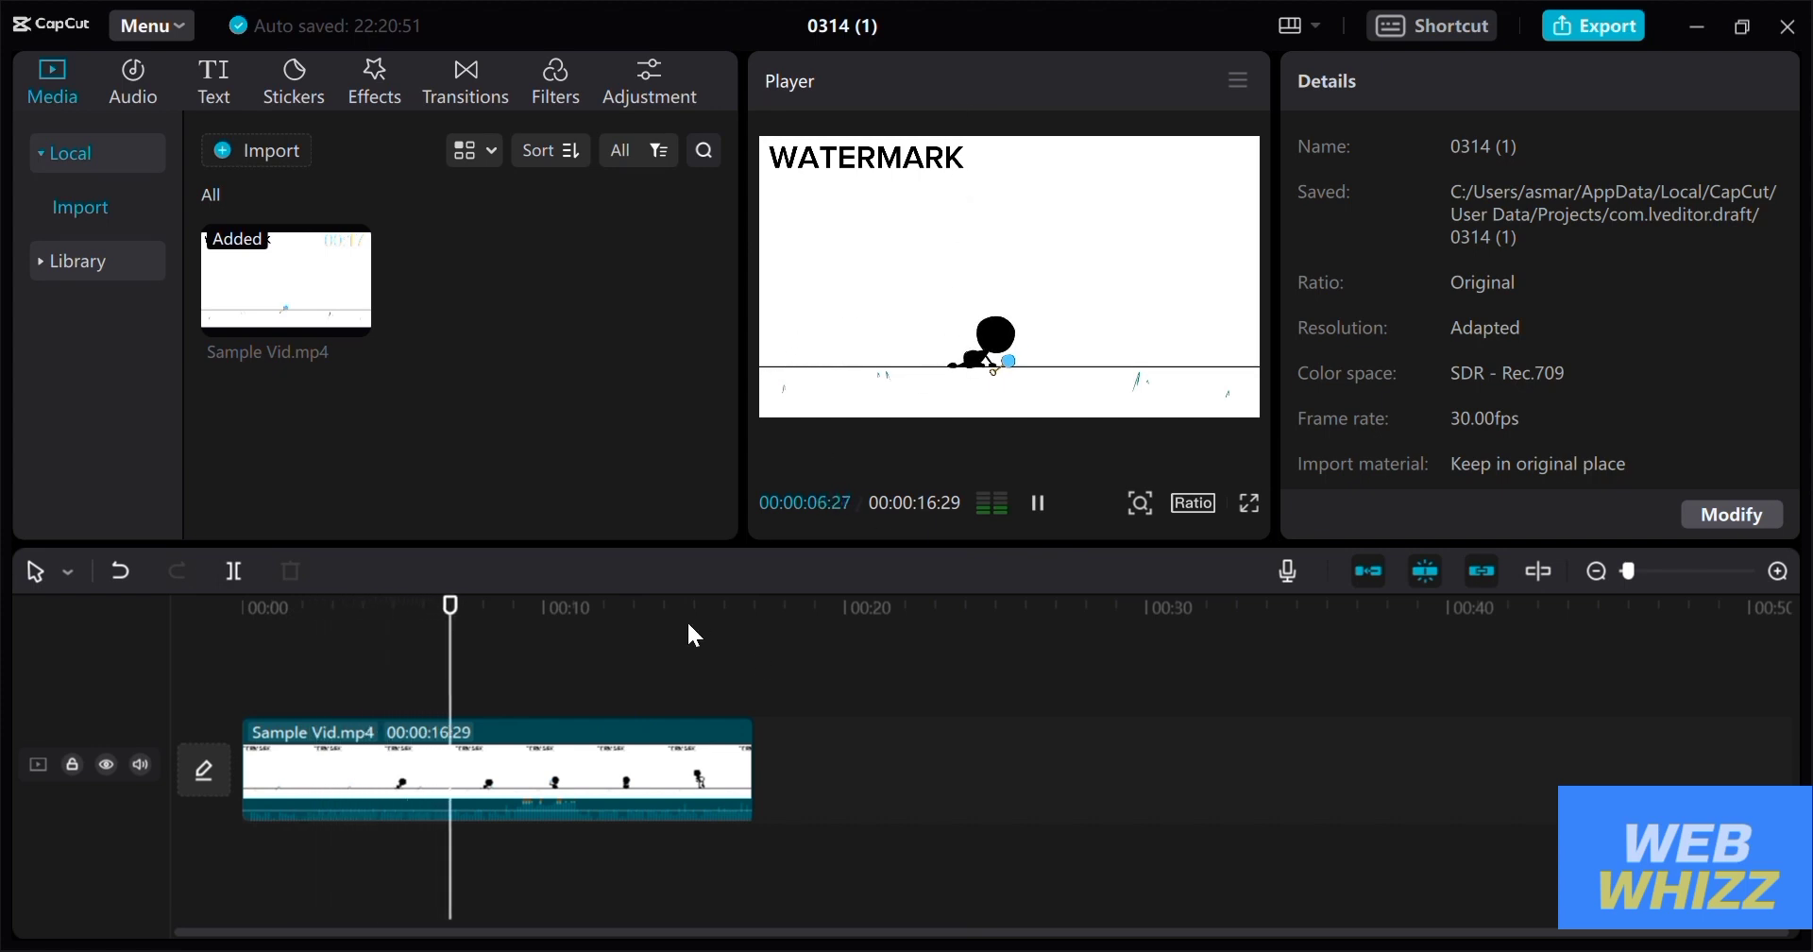
{"action": "left_click", "coordinate": [497, 769]}
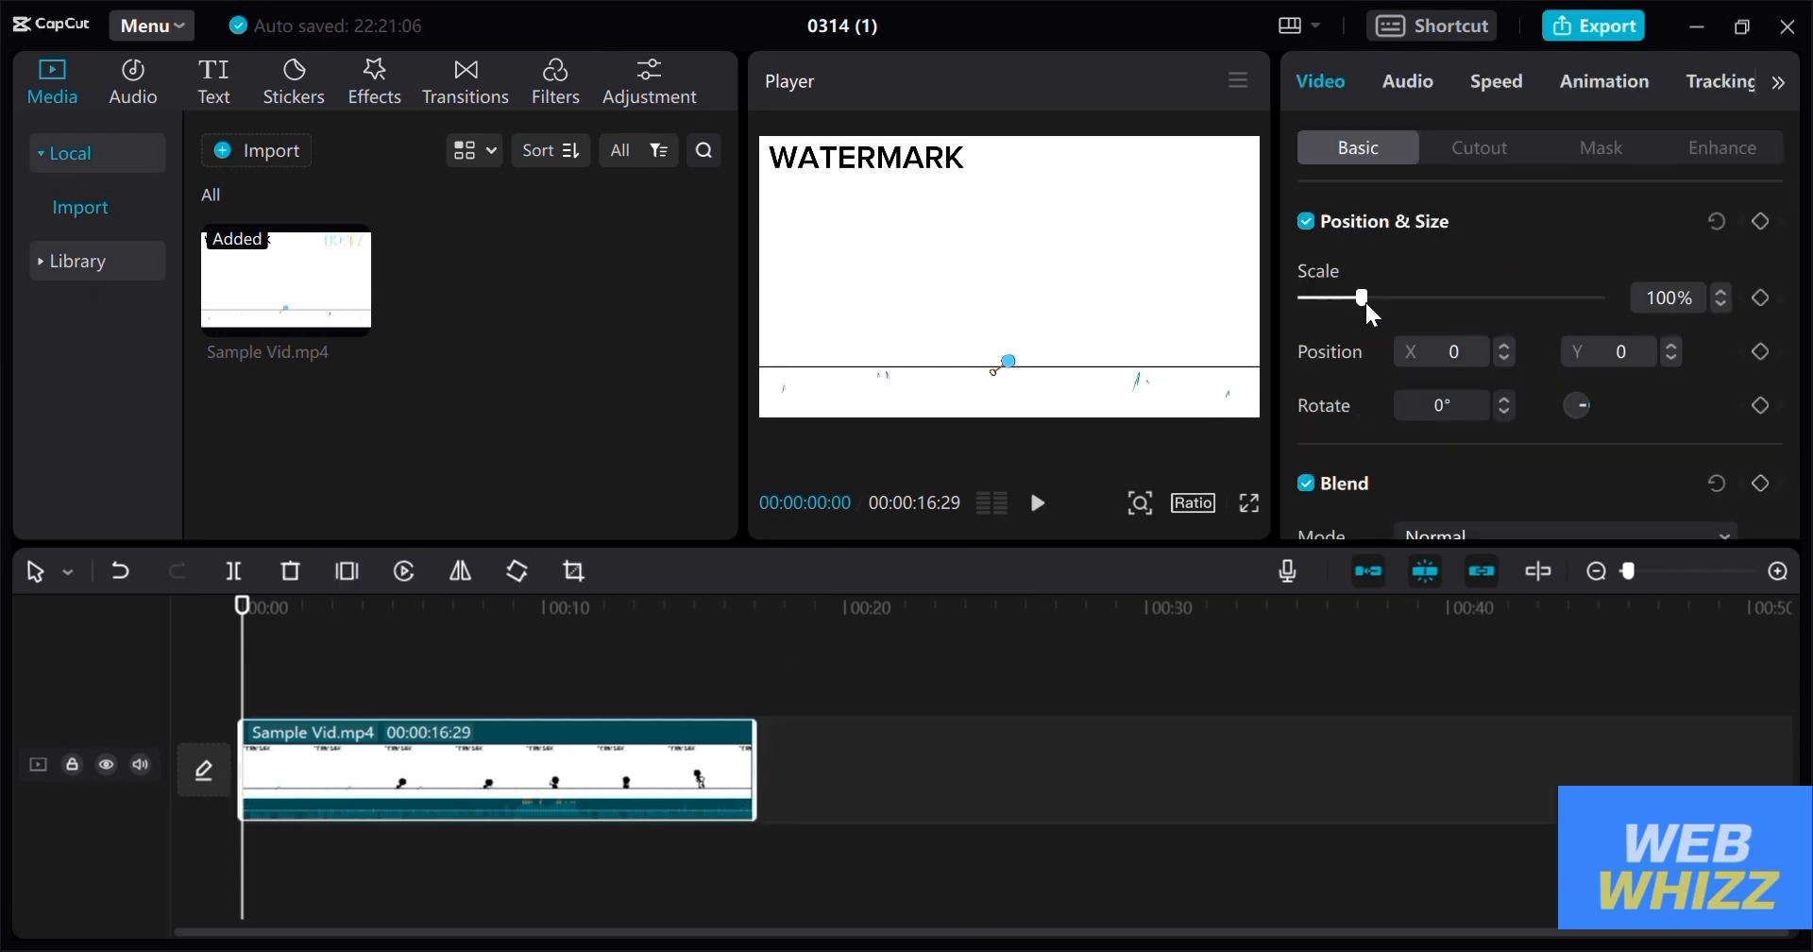
Drag the Scale slider up to about 130% so the watermark is pushed out of frame
{"action": "left_click_drag", "start_coordinate": [1362, 297], "coordinate": [1375, 297]}
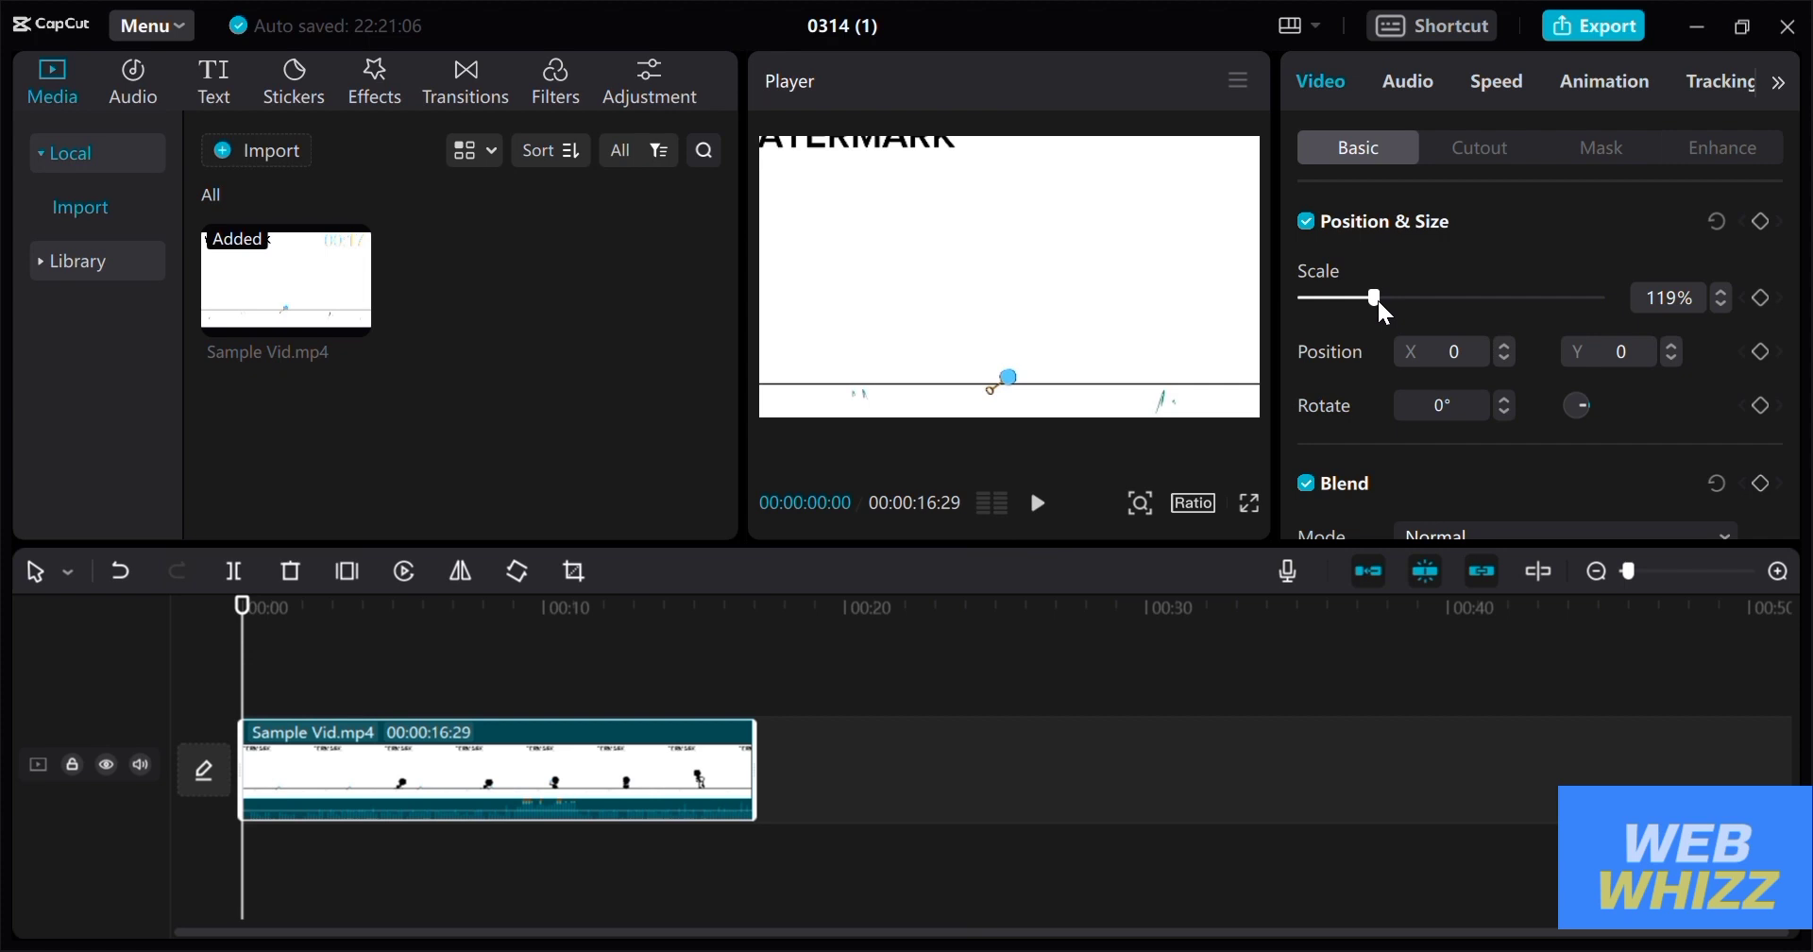
{"action": "left_click_drag", "start_coordinate": [1373, 296], "coordinate": [1379, 297]}
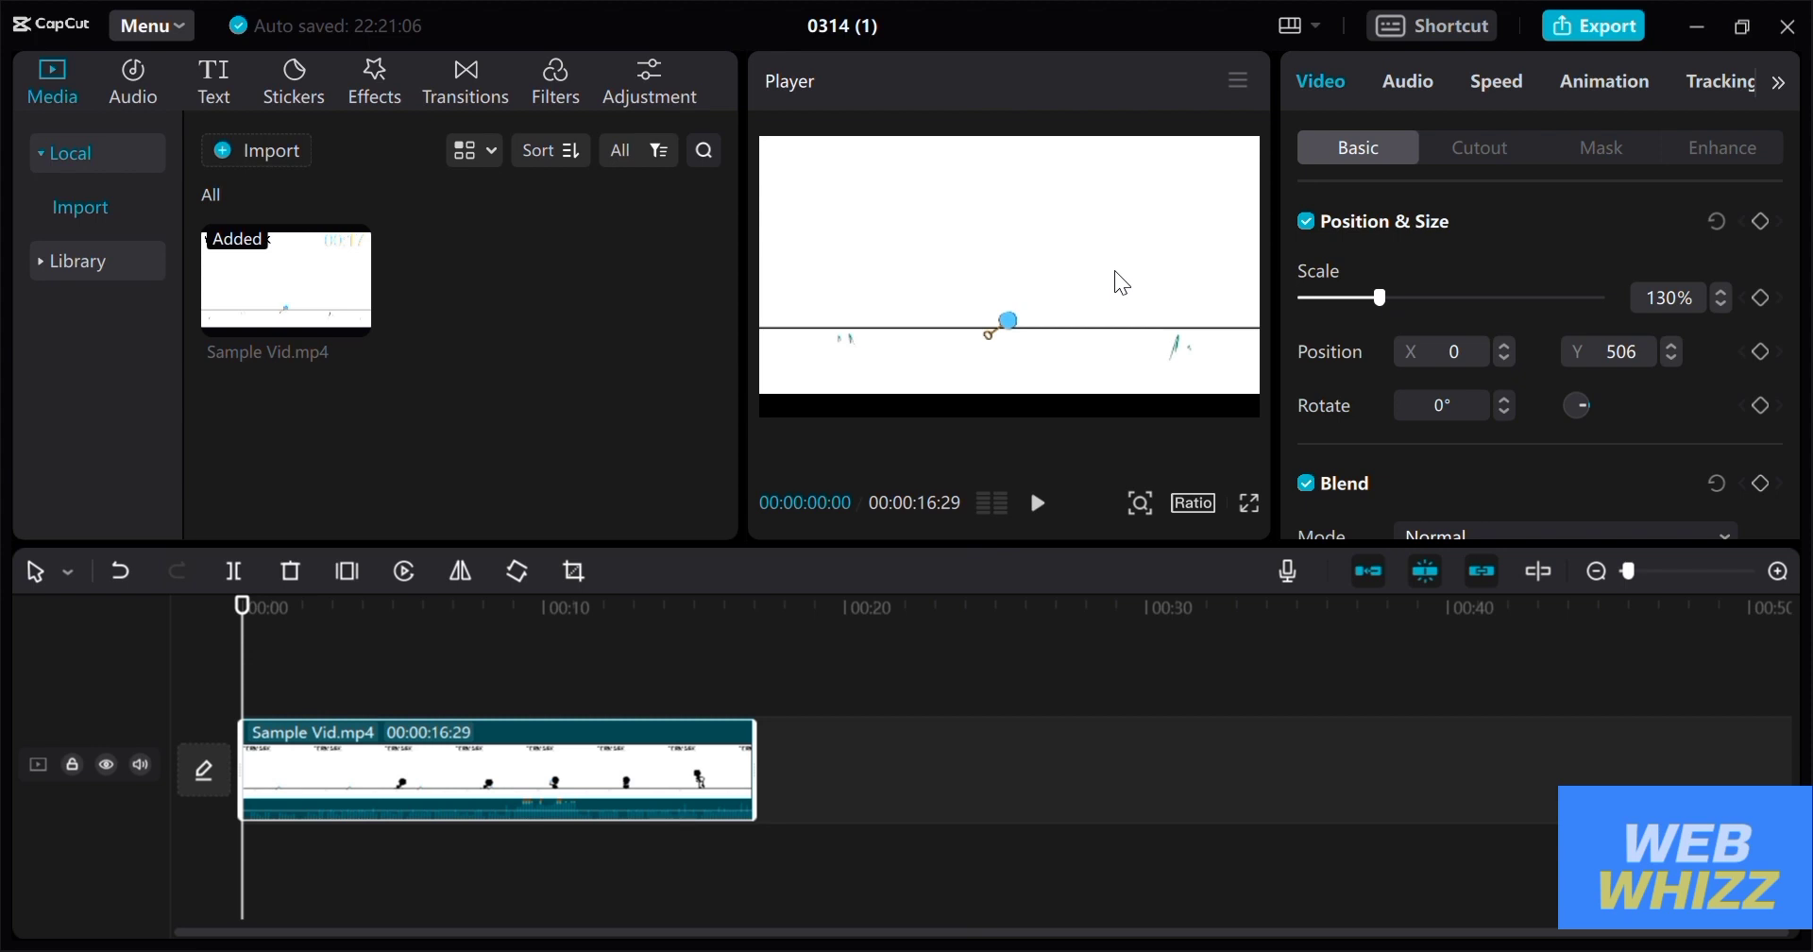
{"action": "mouse_move", "coordinate": [882, 616]}
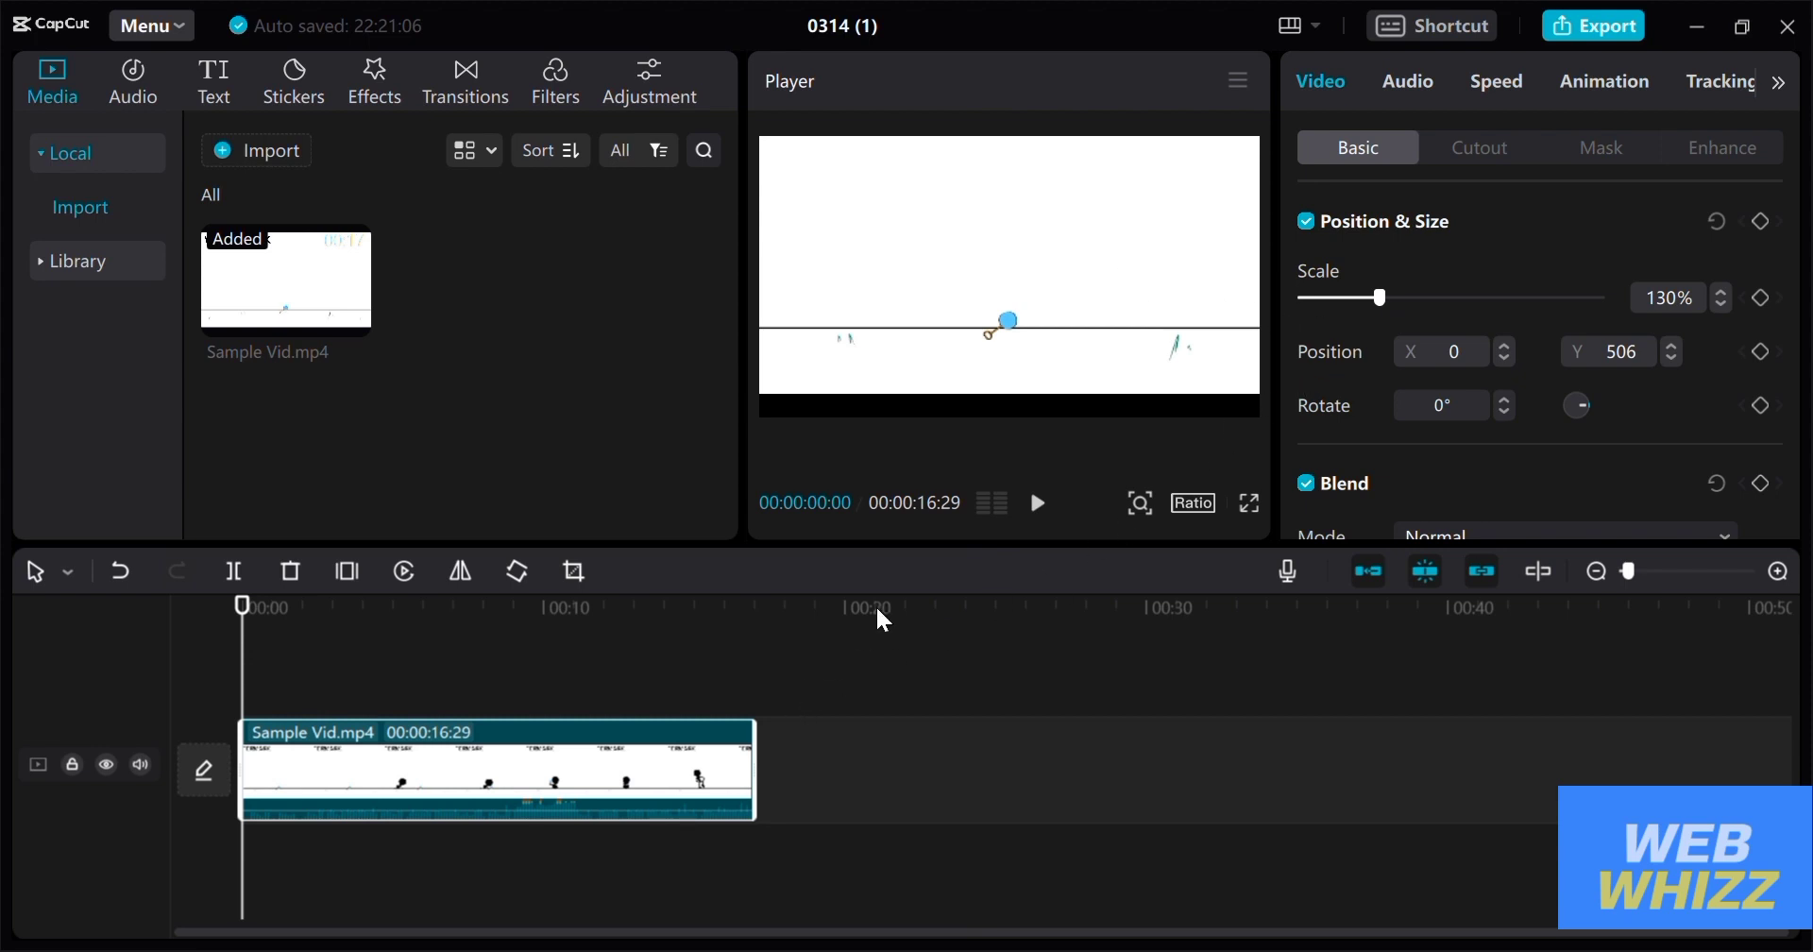
{"action": "mouse_move", "coordinate": [1036, 481]}
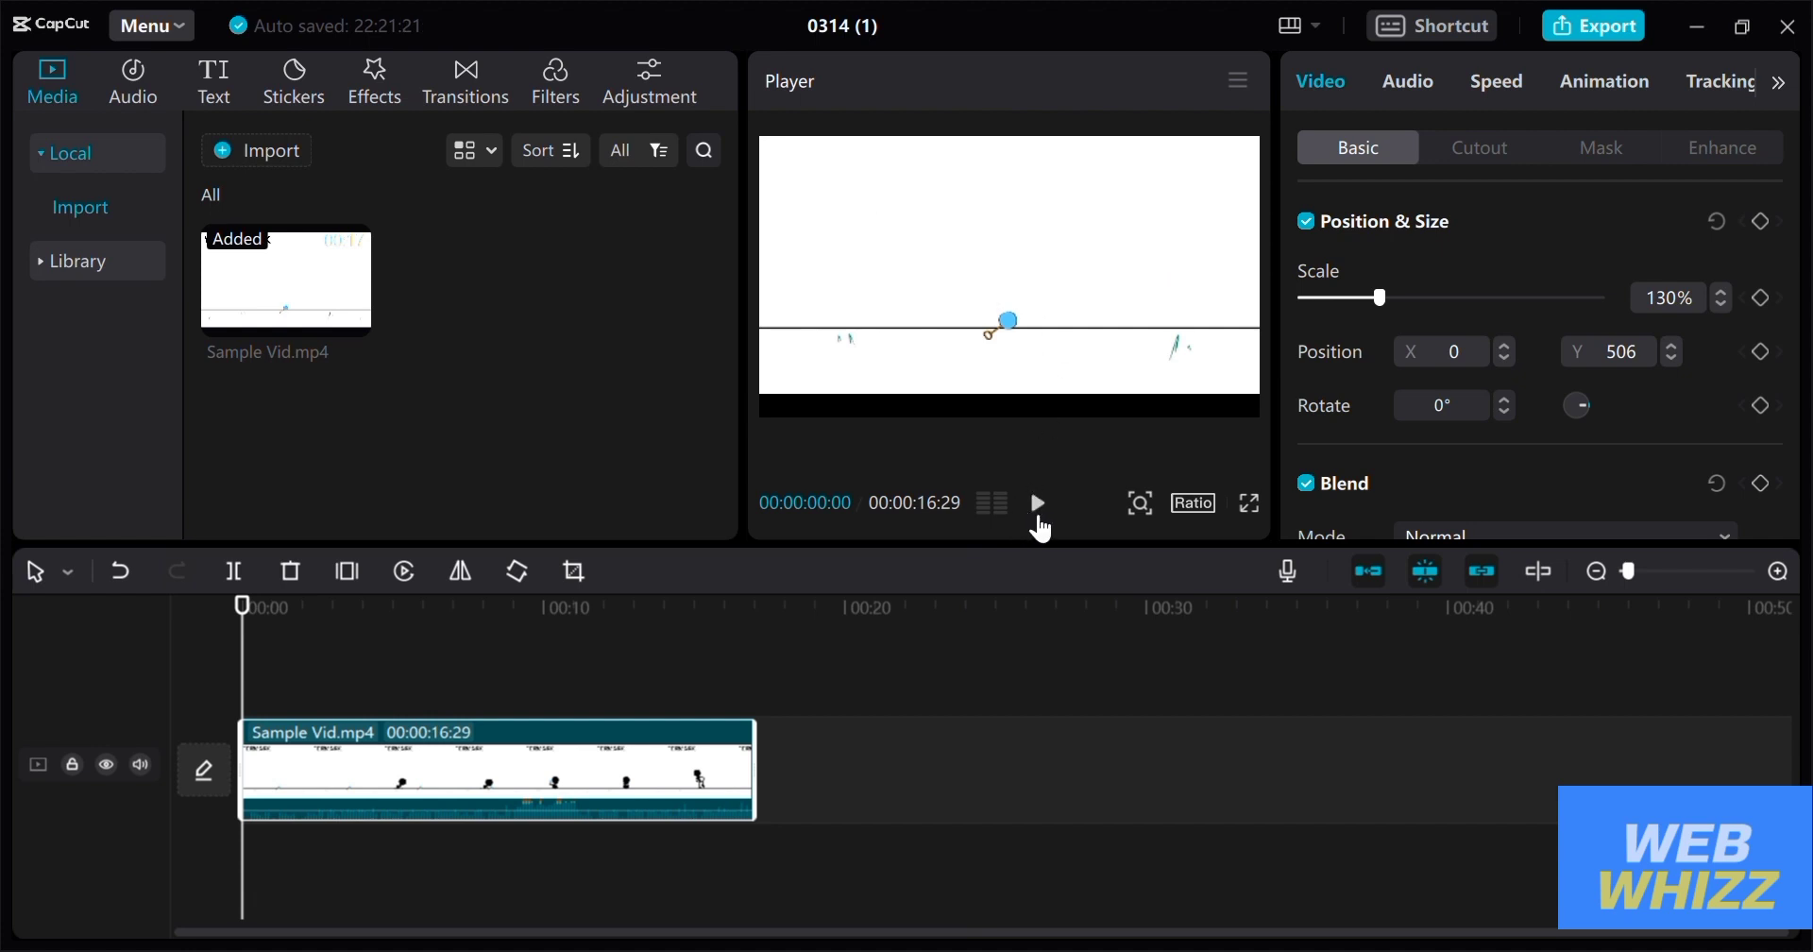
{"action": "left_click", "coordinate": [1035, 502]}
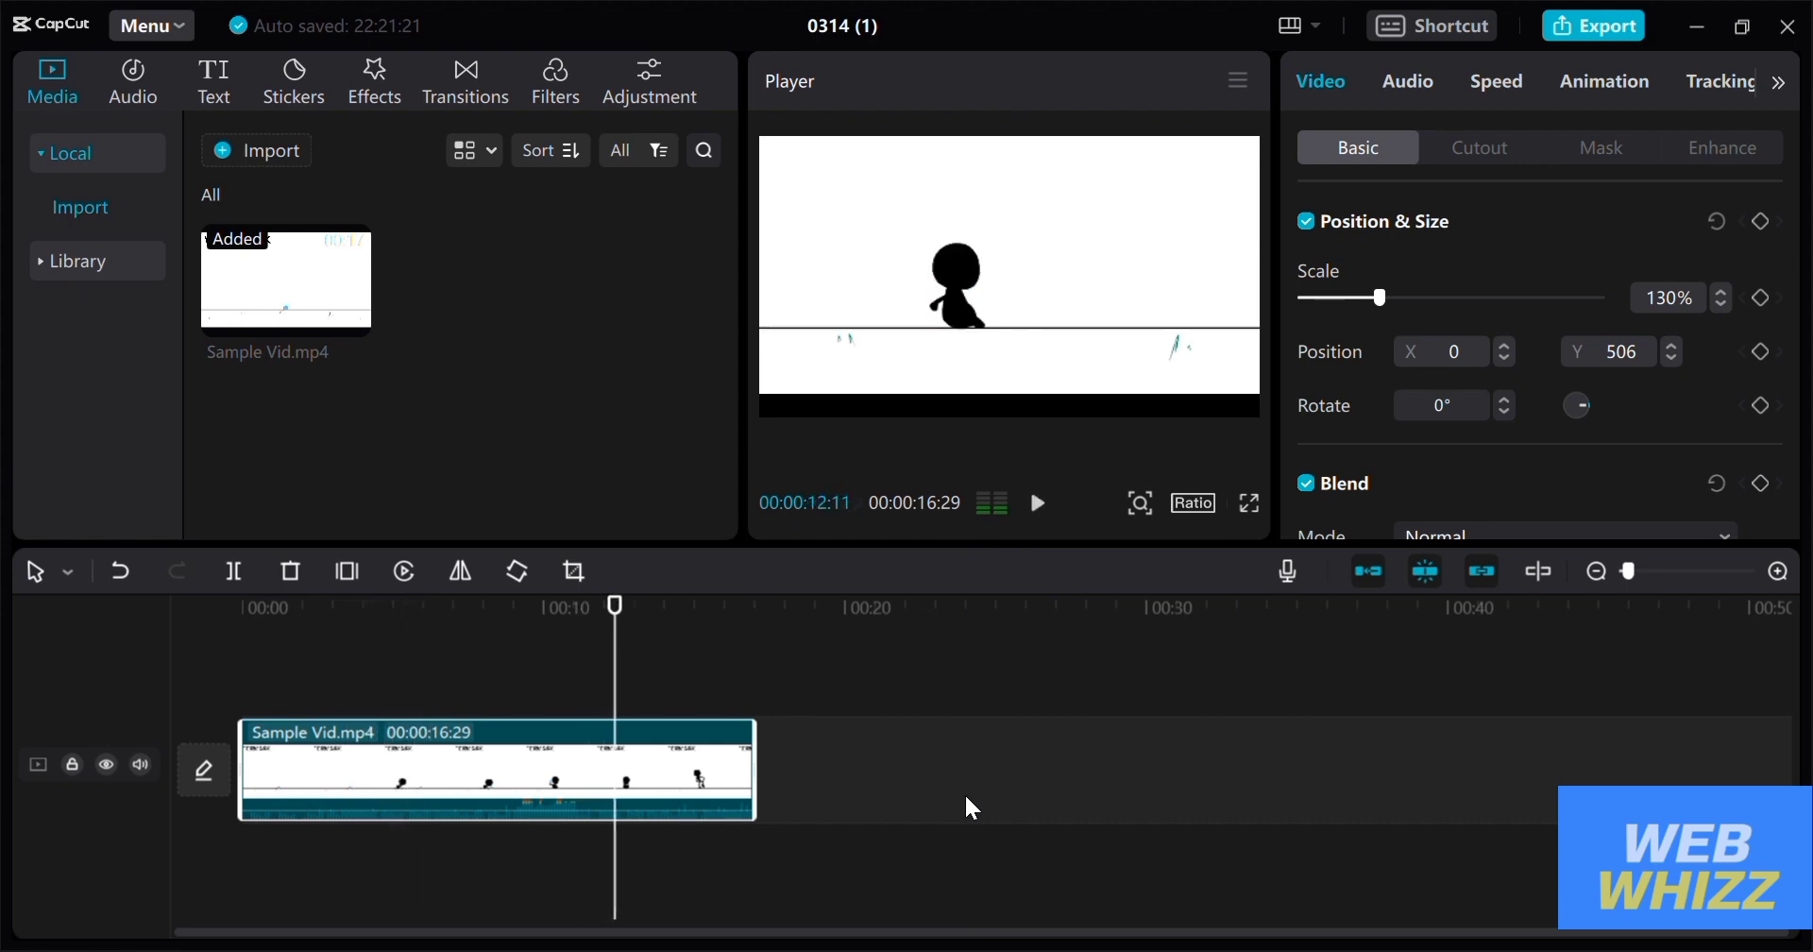
{"action": "mouse_move", "coordinate": [995, 574]}
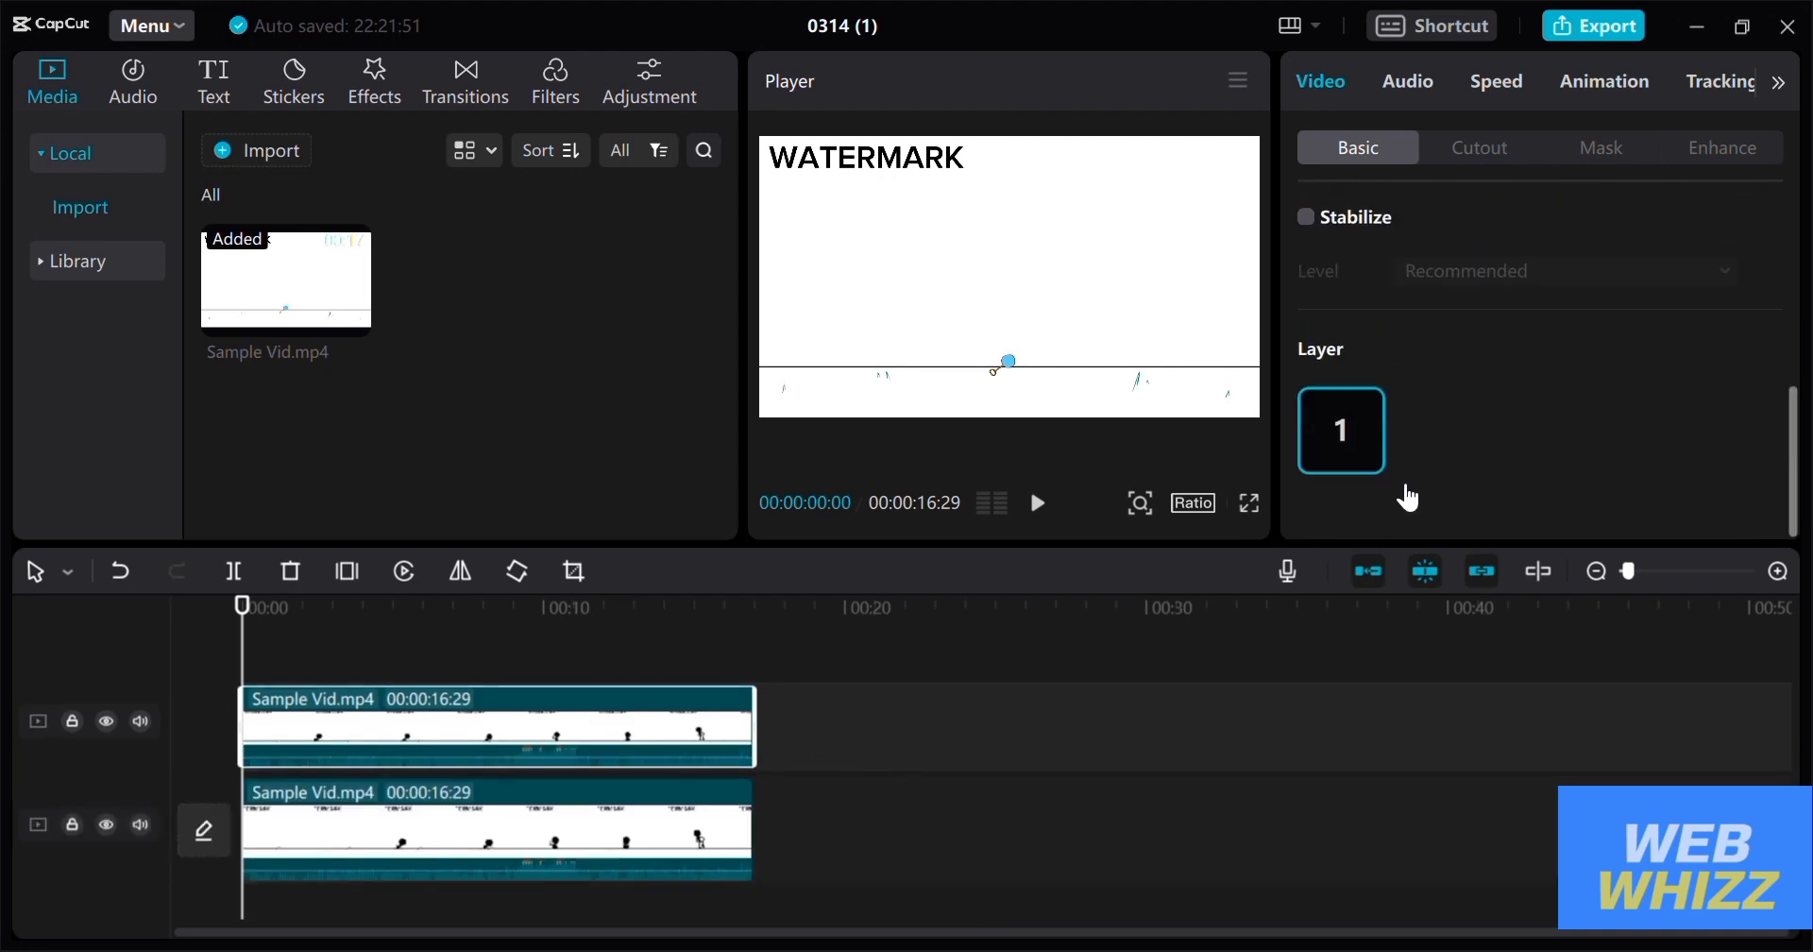
{"action": "mouse_move", "coordinate": [1368, 457]}
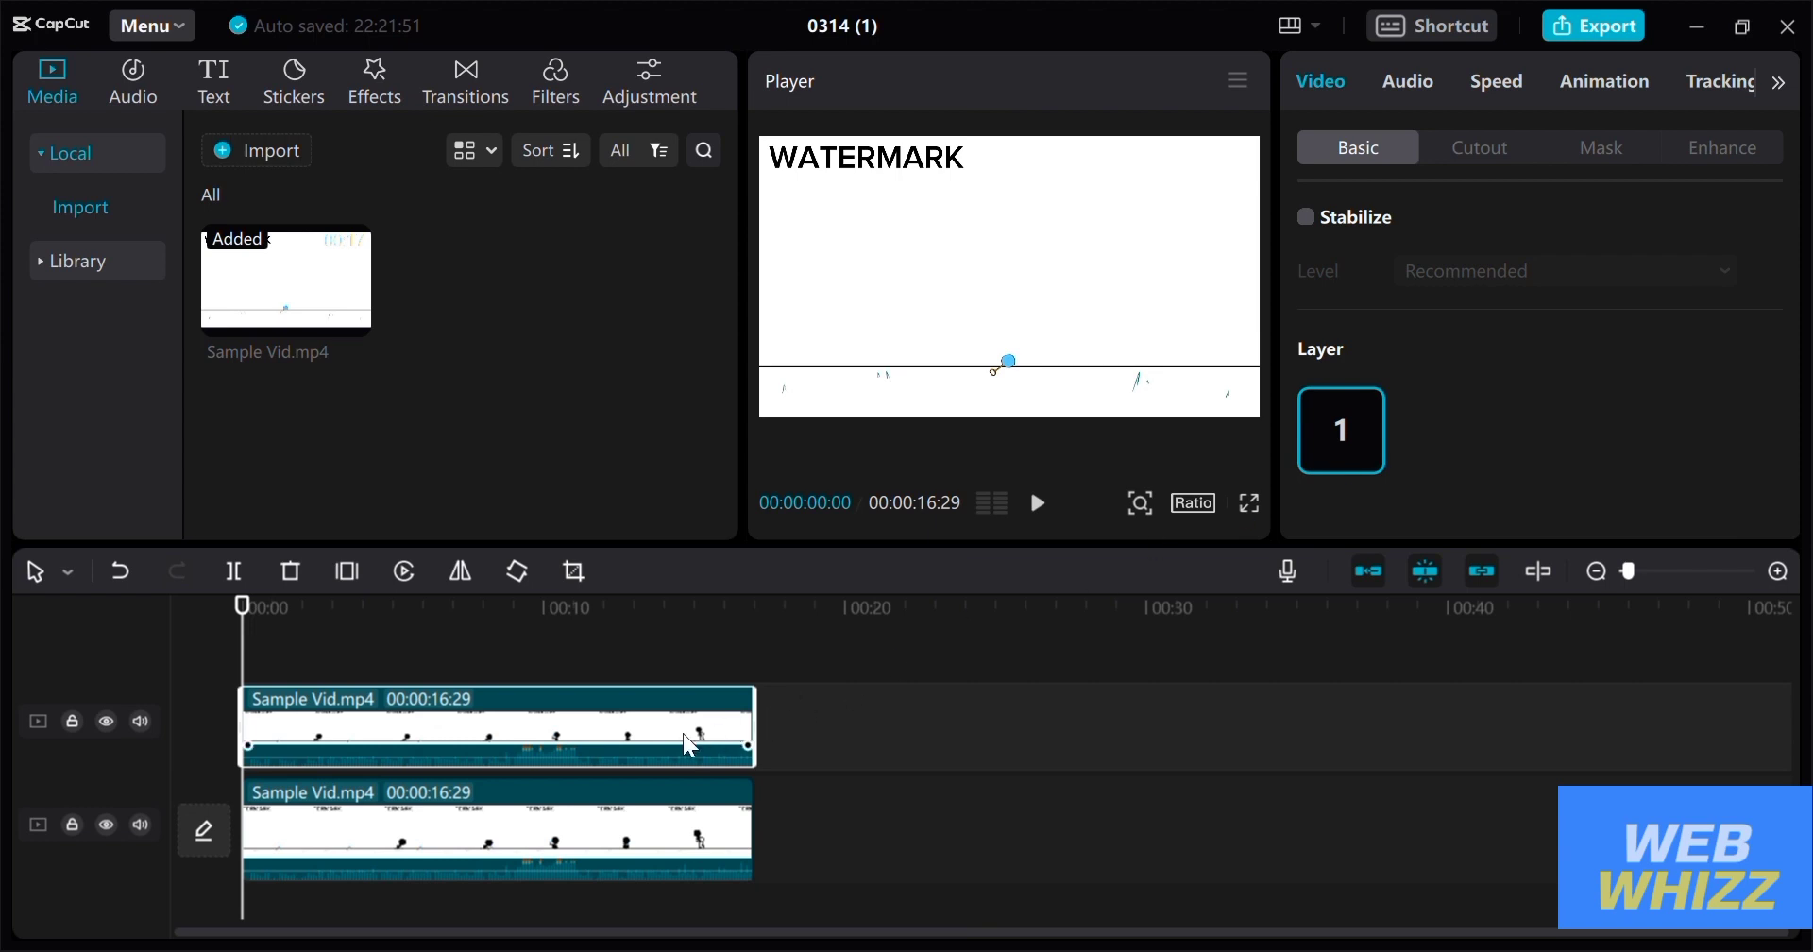
{"action": "mouse_move", "coordinate": [899, 665]}
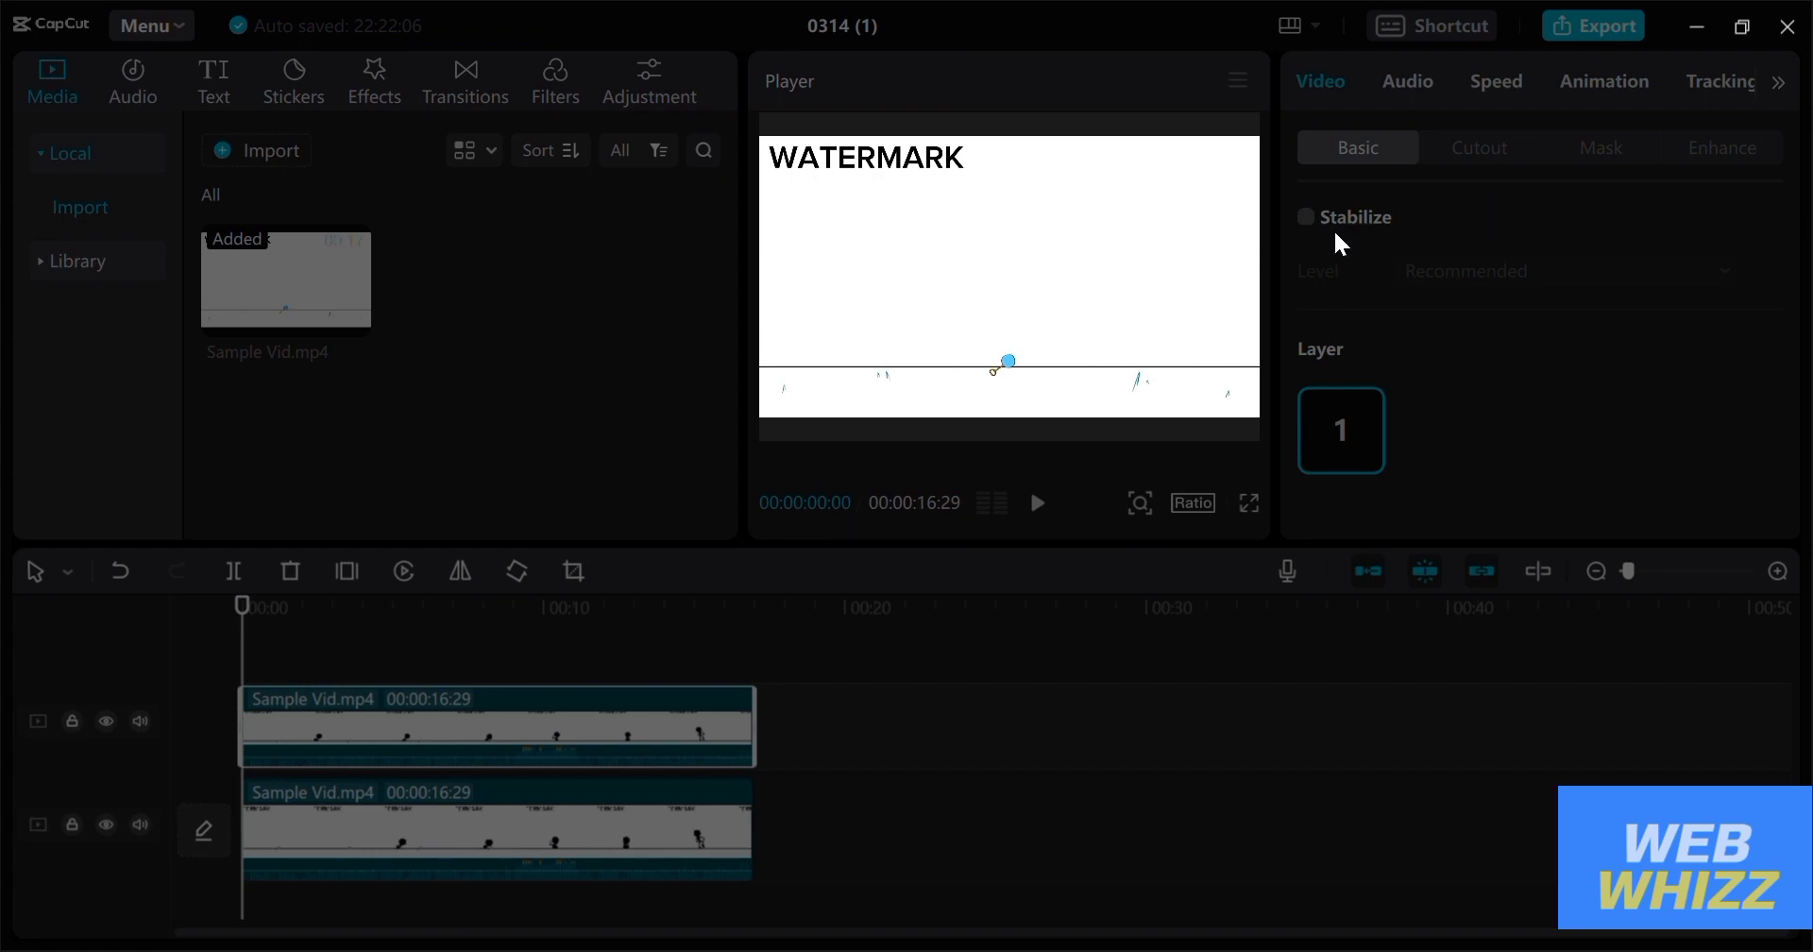
{"action": "mouse_move", "coordinate": [1190, 297]}
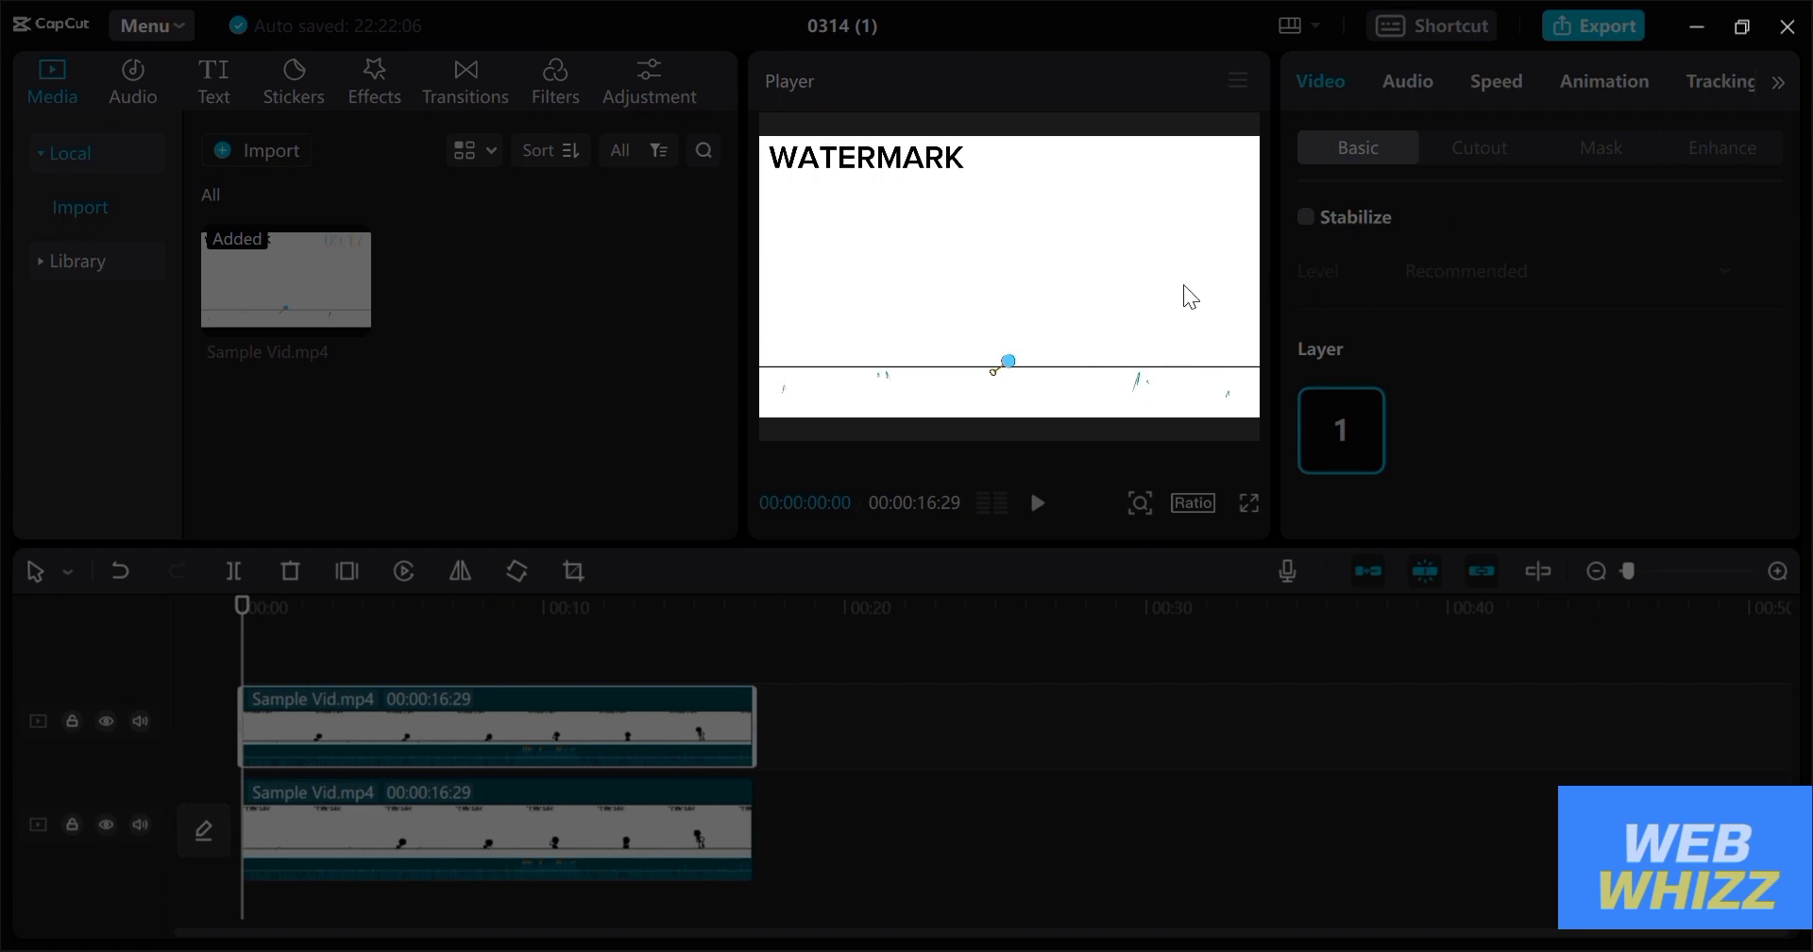
{"action": "mouse_move", "coordinate": [1515, 913]}
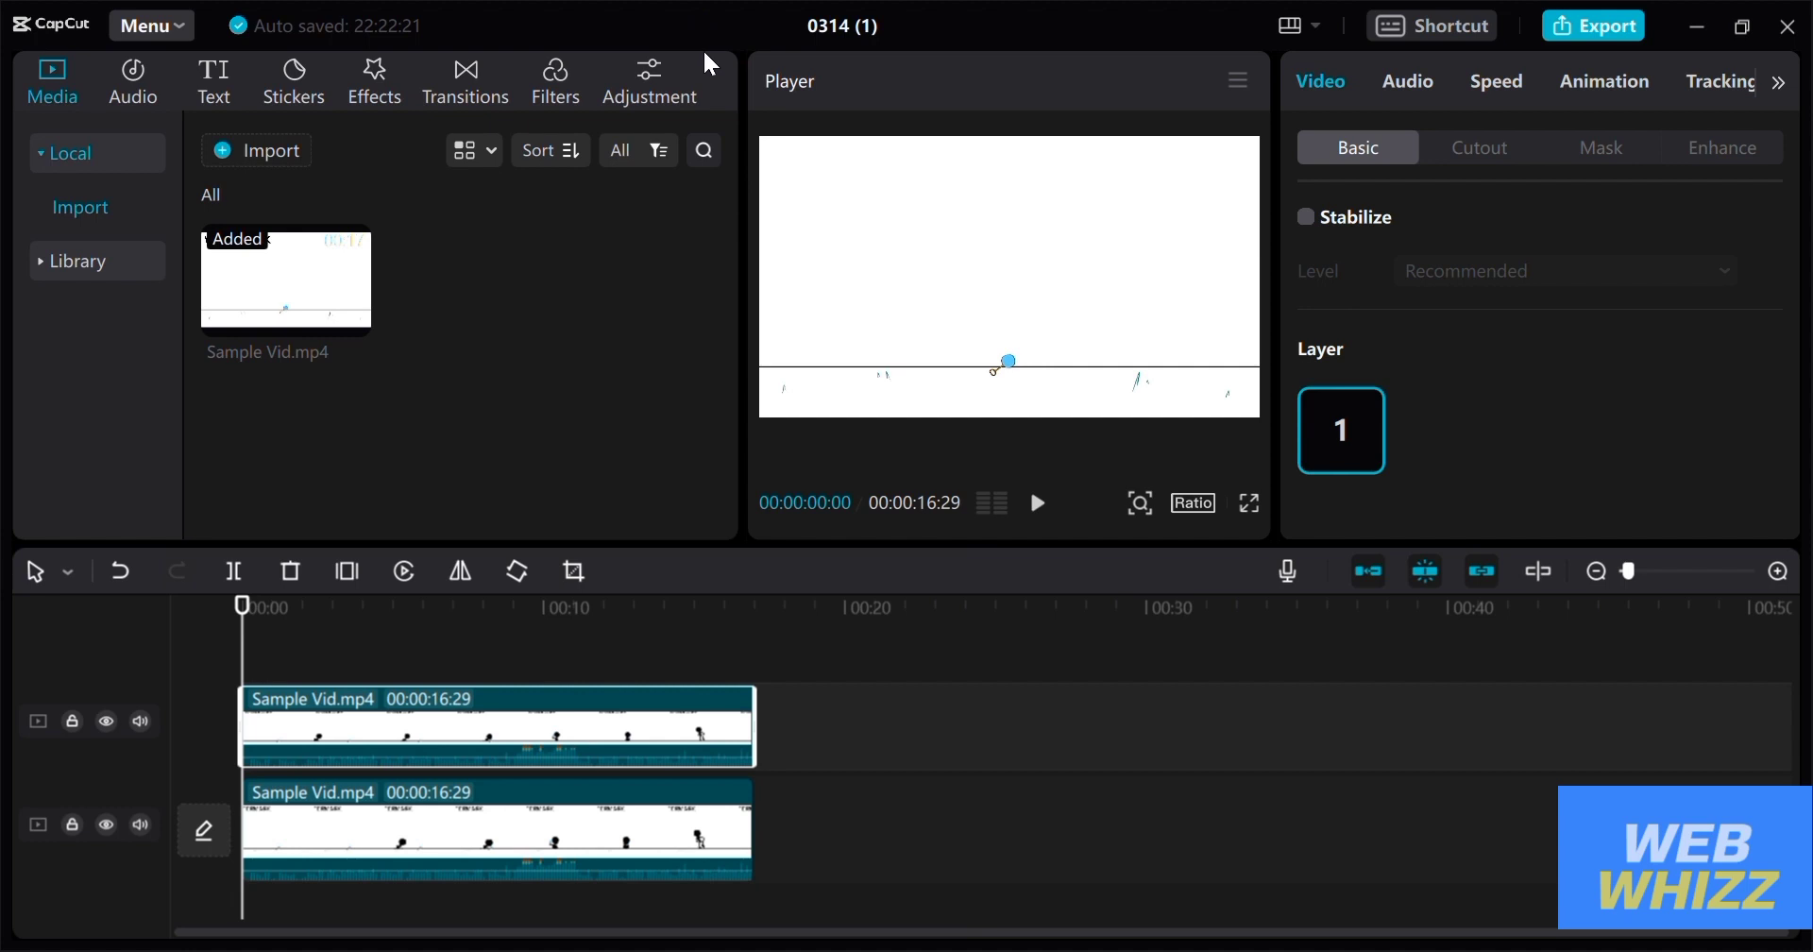
{"action": "mouse_move", "coordinate": [966, 858]}
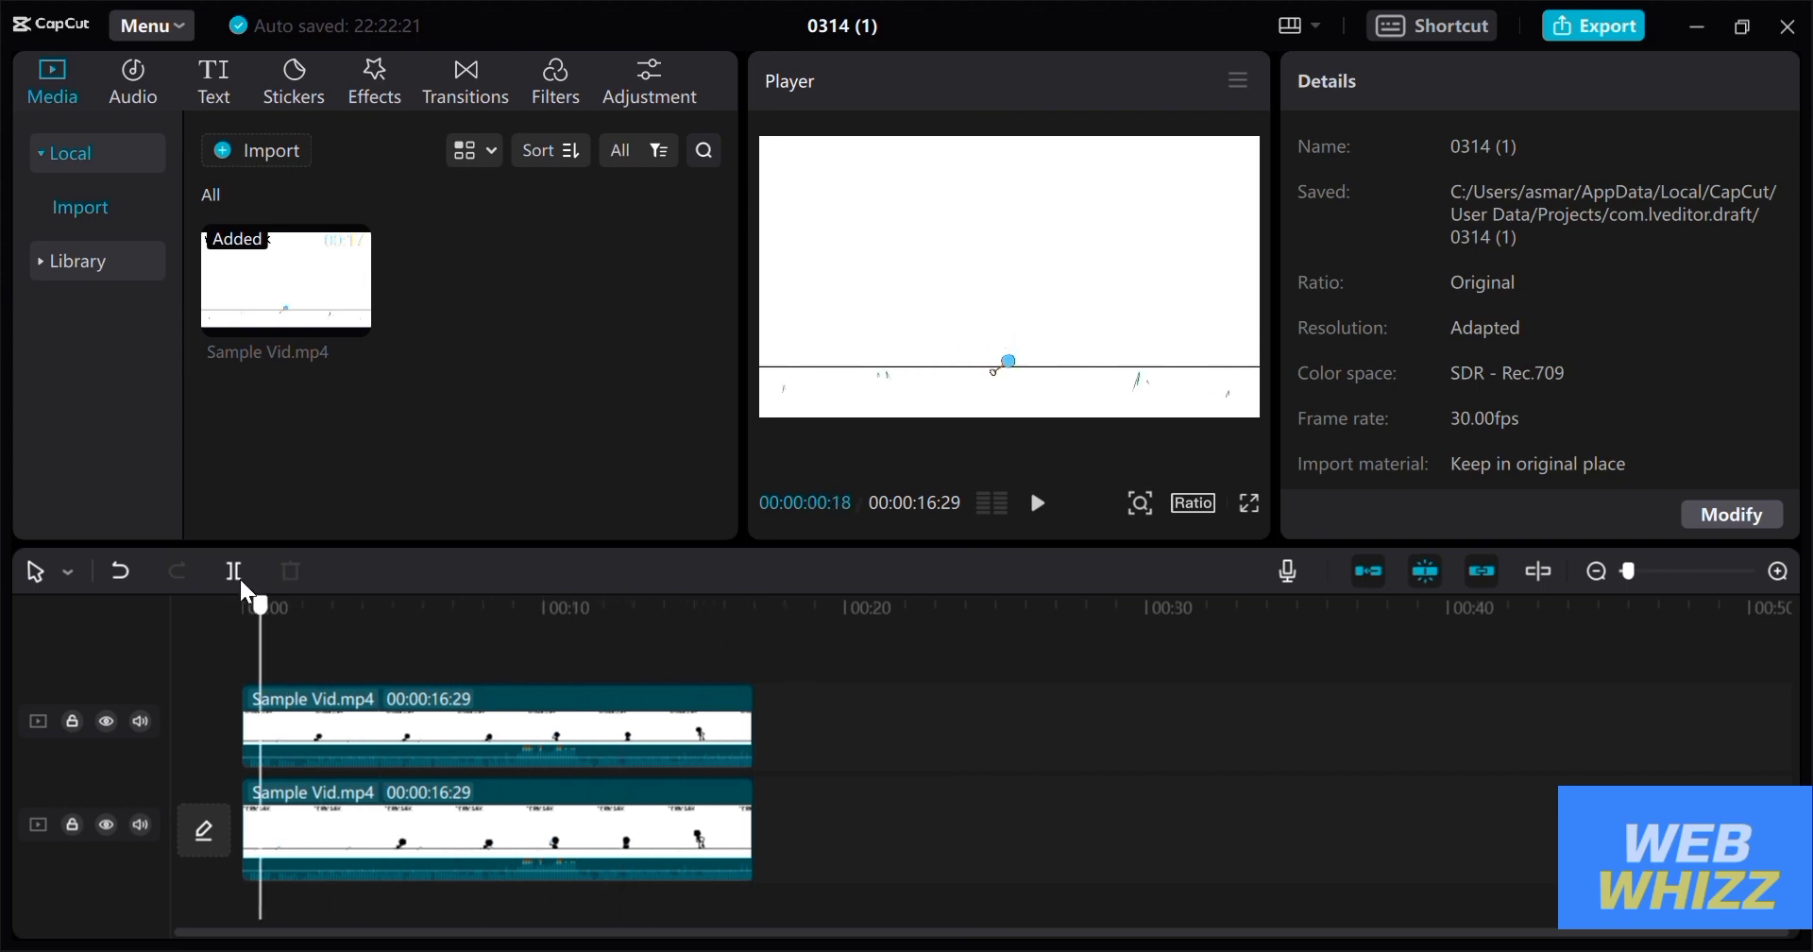
{"action": "left_click", "coordinate": [497, 829]}
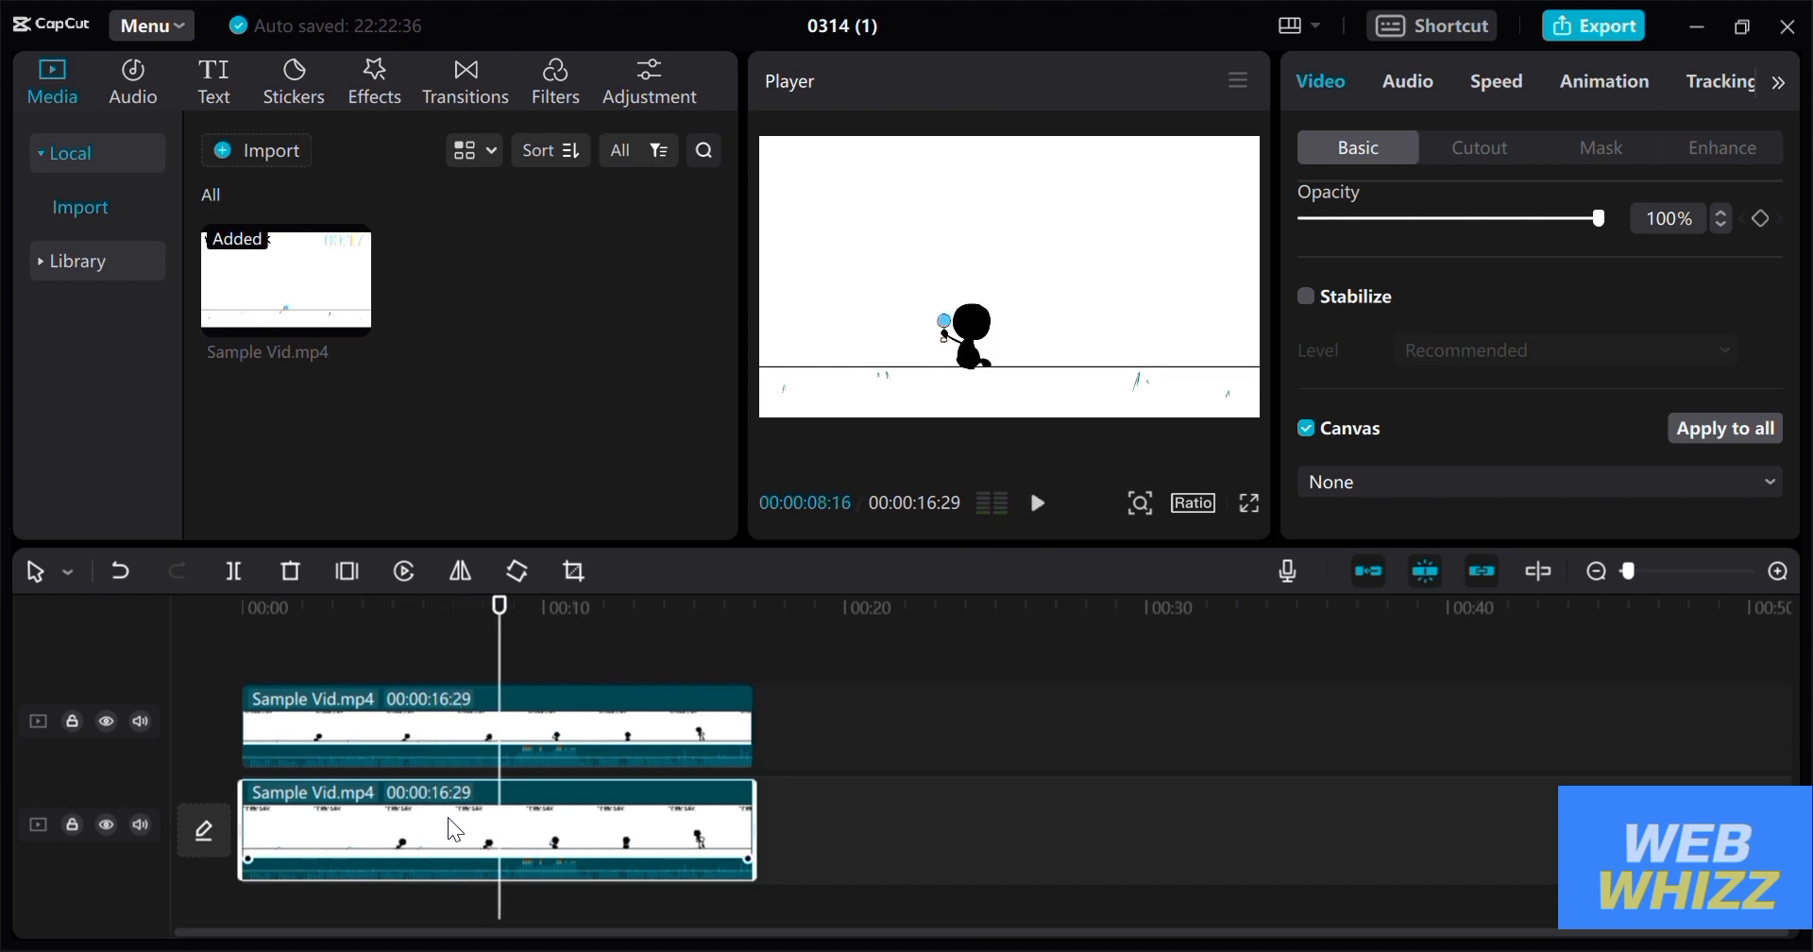
{"action": "left_click", "coordinate": [1037, 502]}
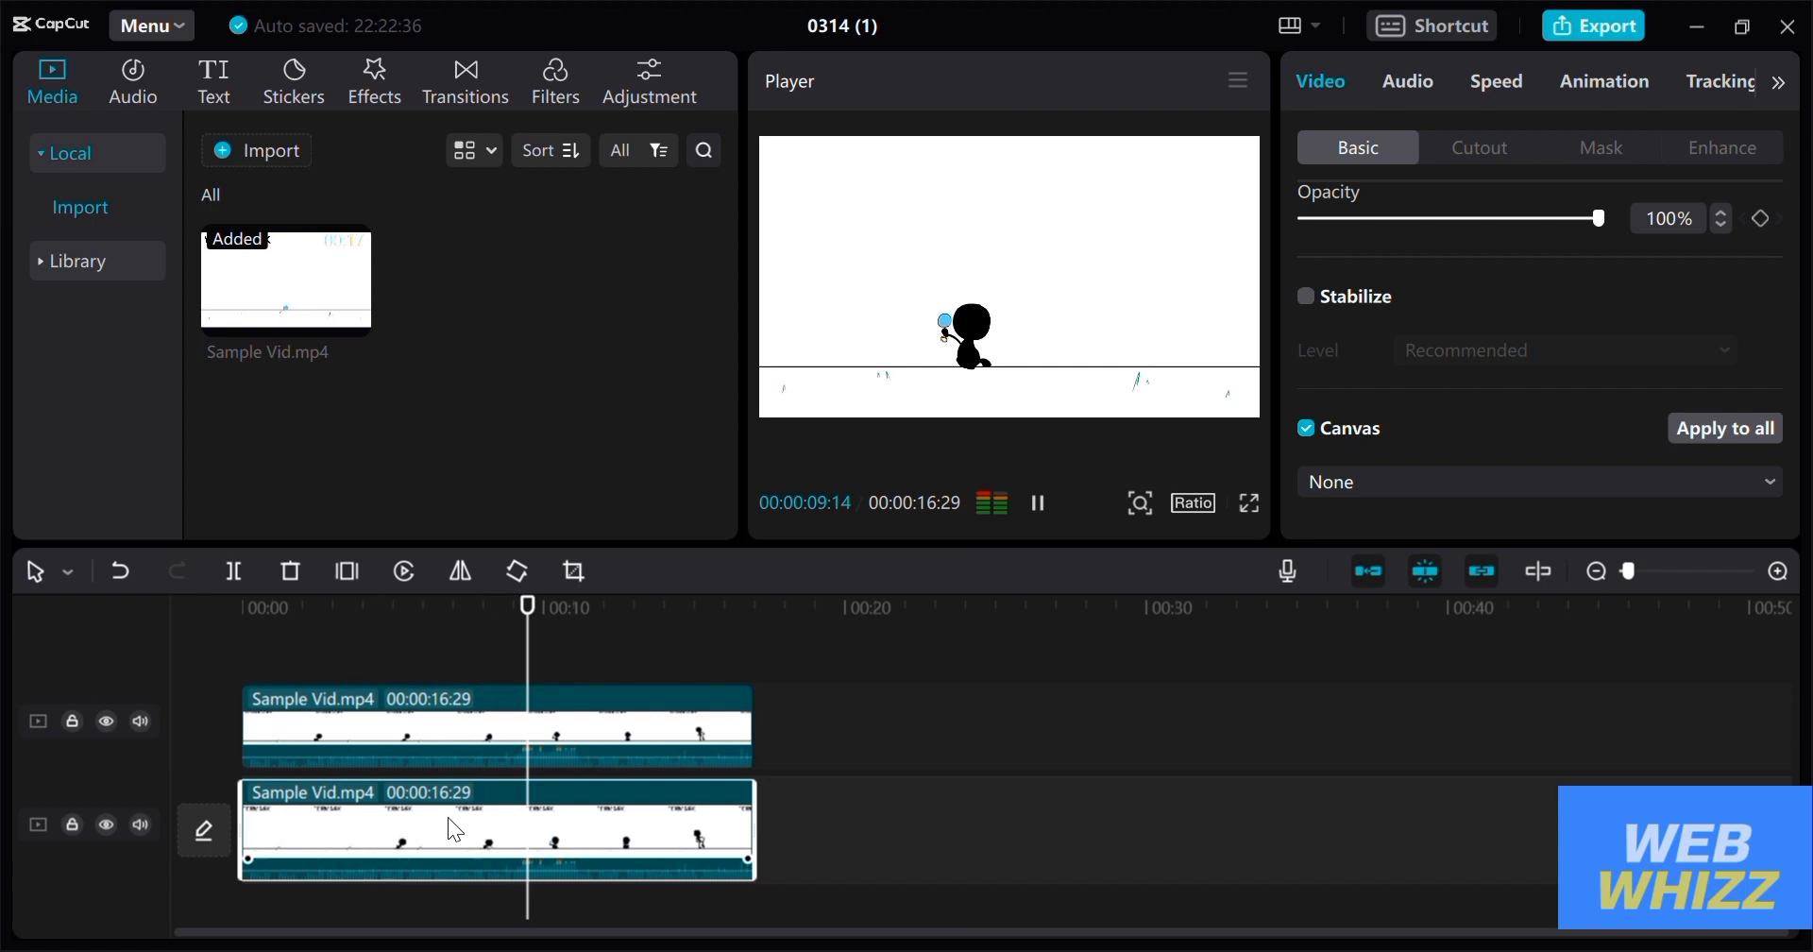
{"action": "left_click", "coordinate": [1035, 503]}
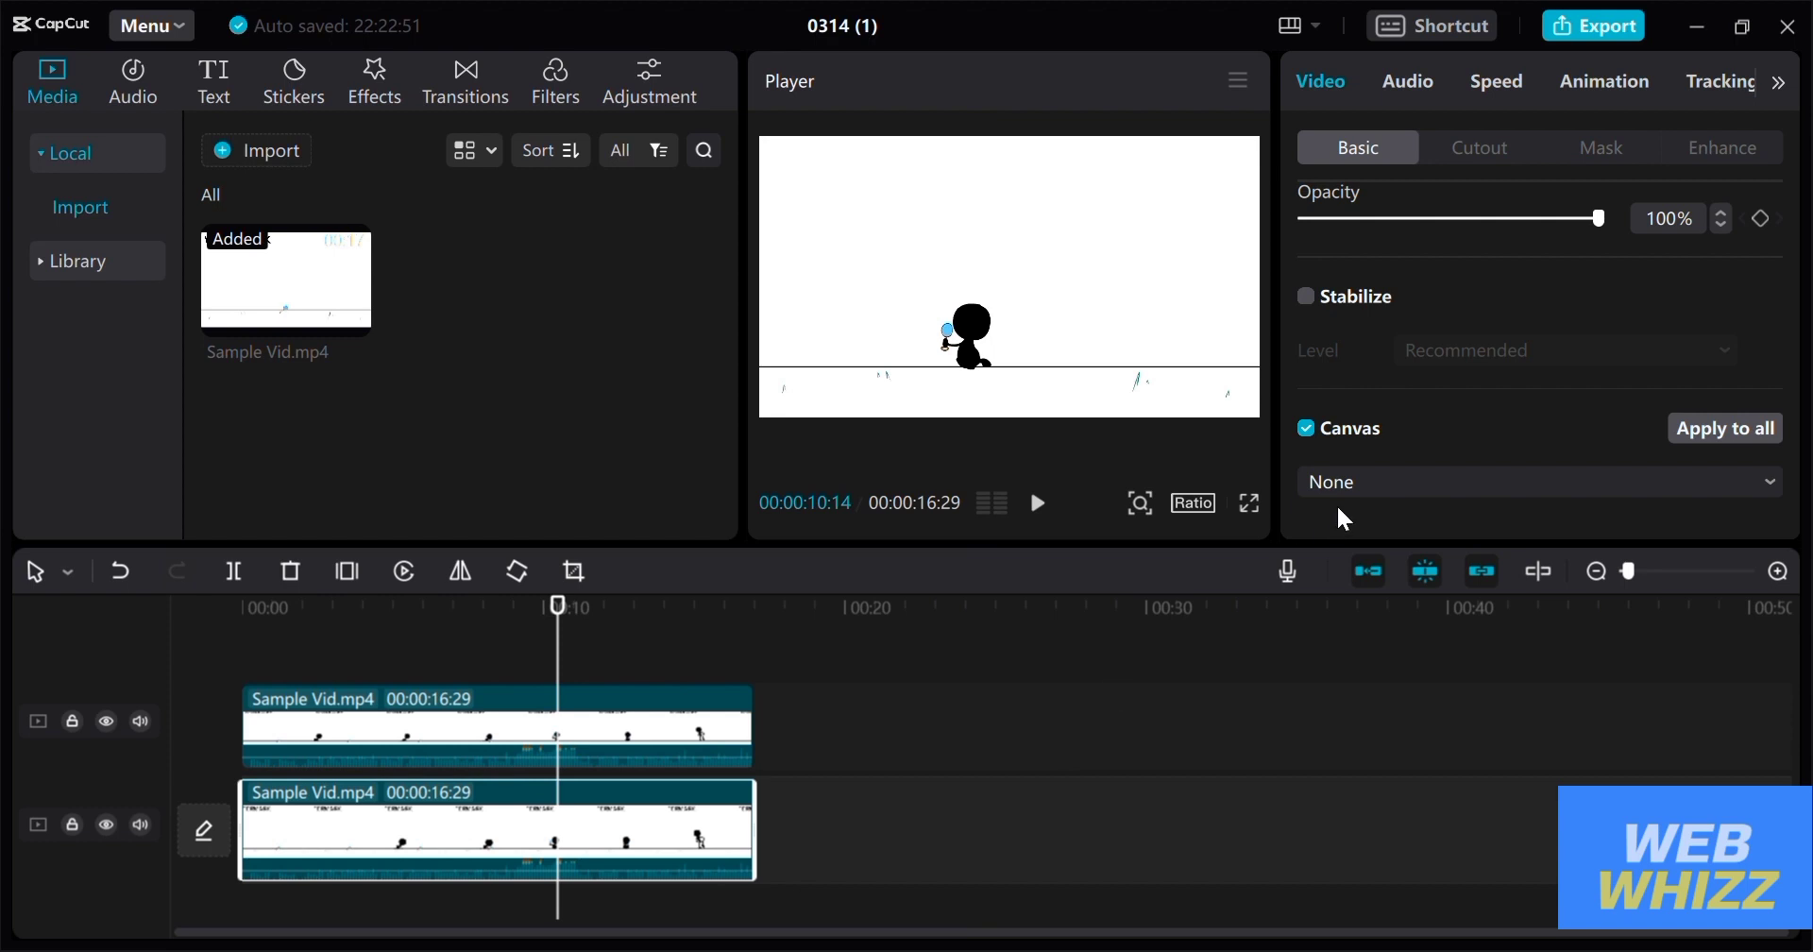
{"action": "mouse_move", "coordinate": [1688, 136]}
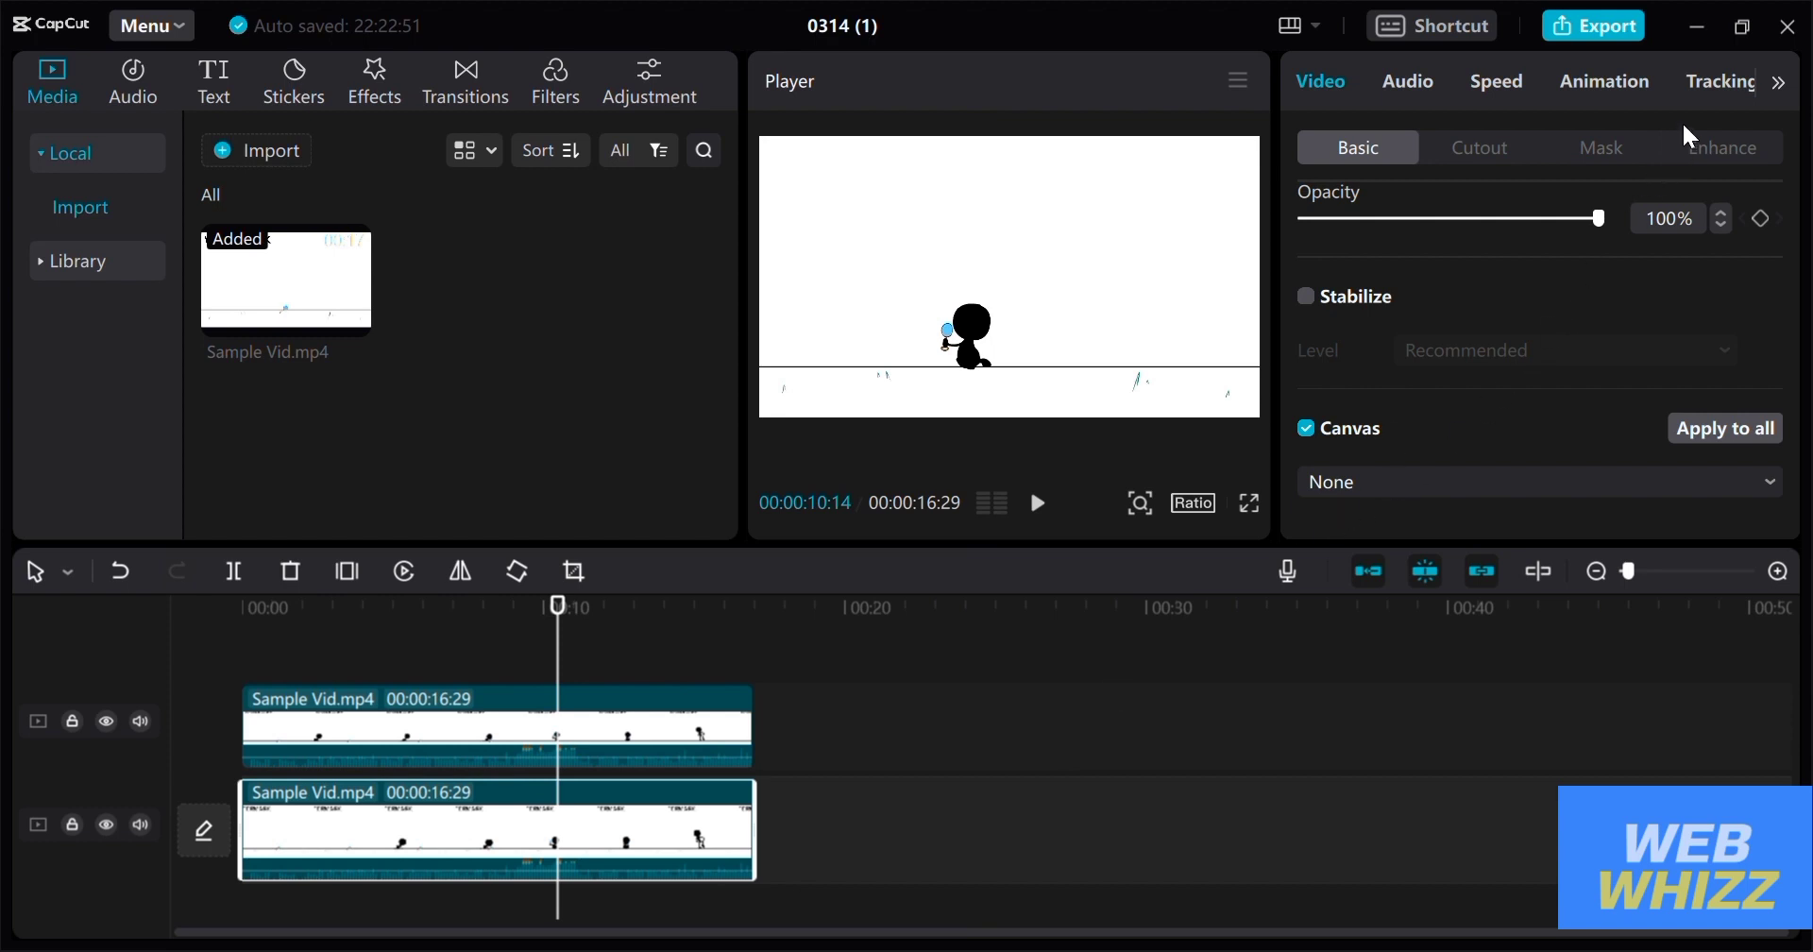